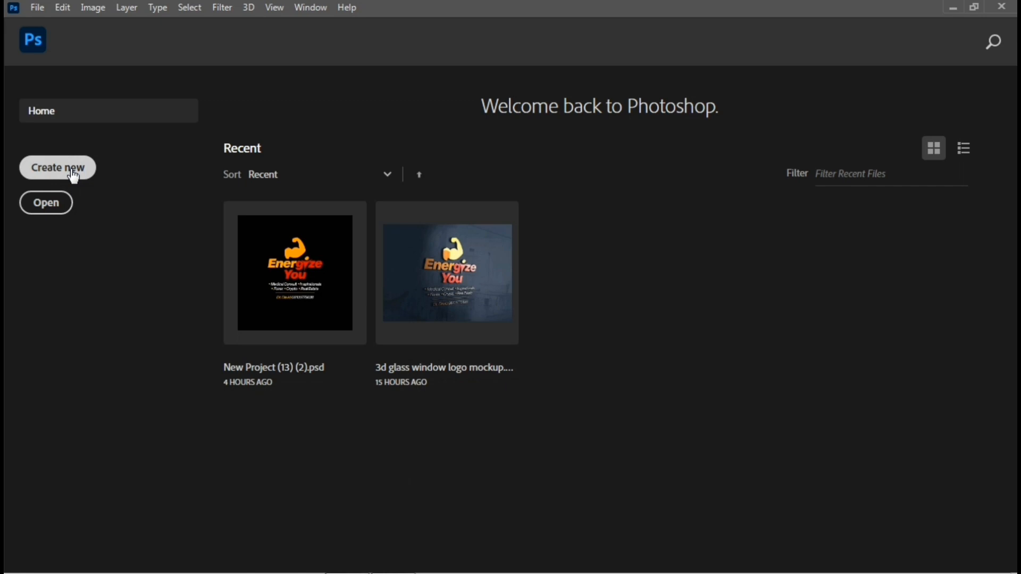
# Create a new 2000 × 2000 px, 300 ppi document with a black background
pyautogui.click(57, 167)
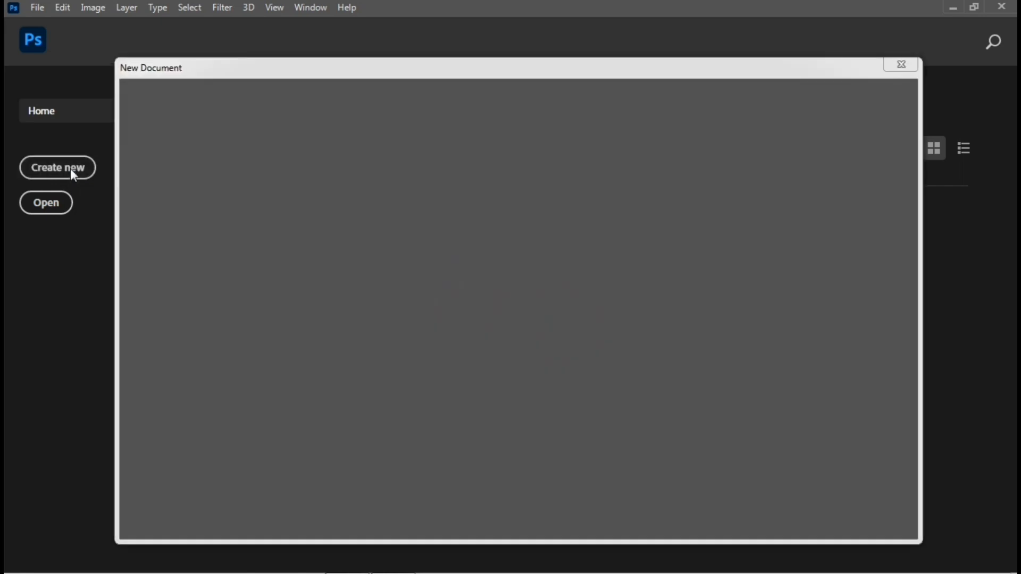
pyautogui.click(58, 167)
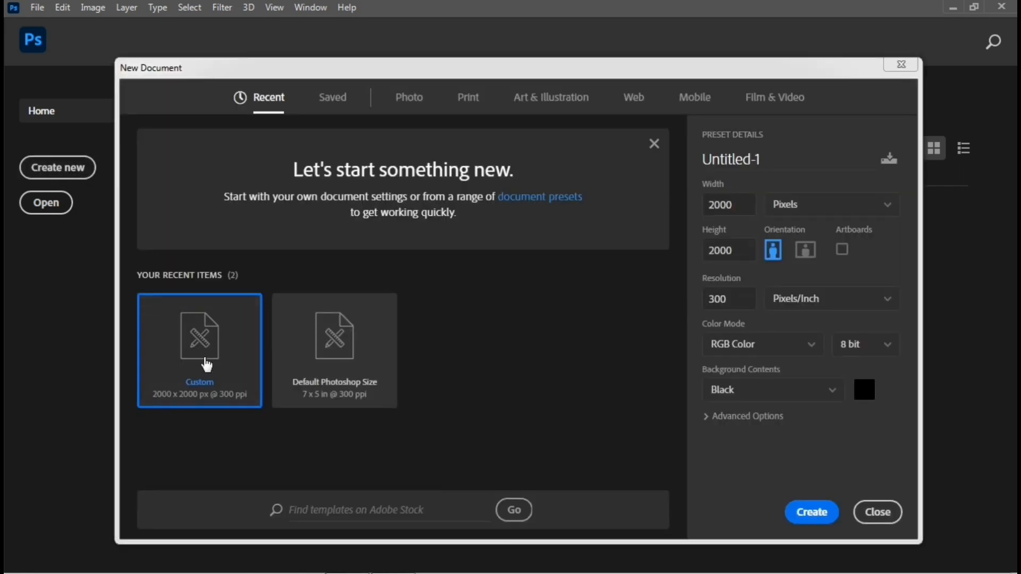
pyautogui.click(723, 205)
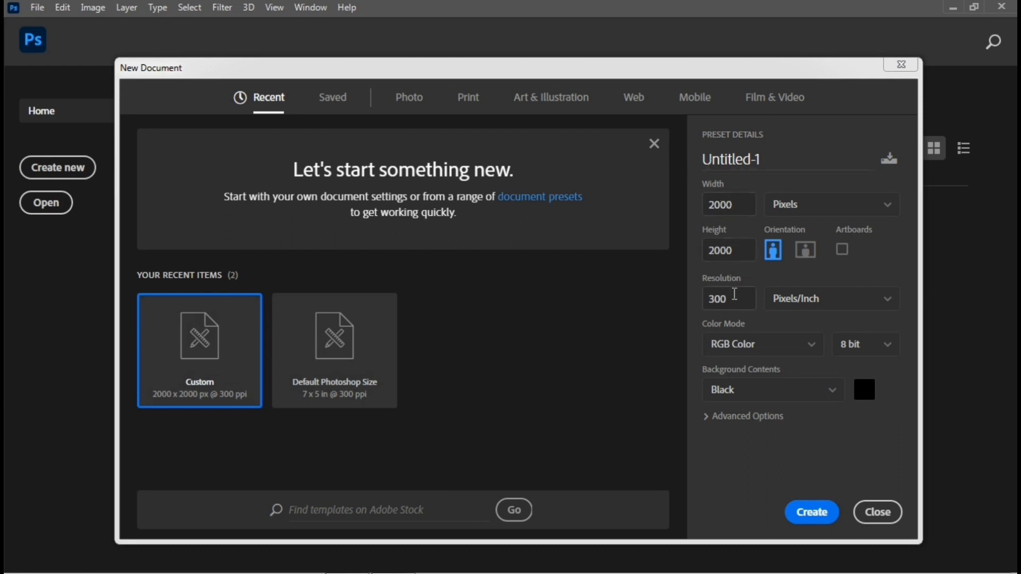
pyautogui.moveTo(749, 349)
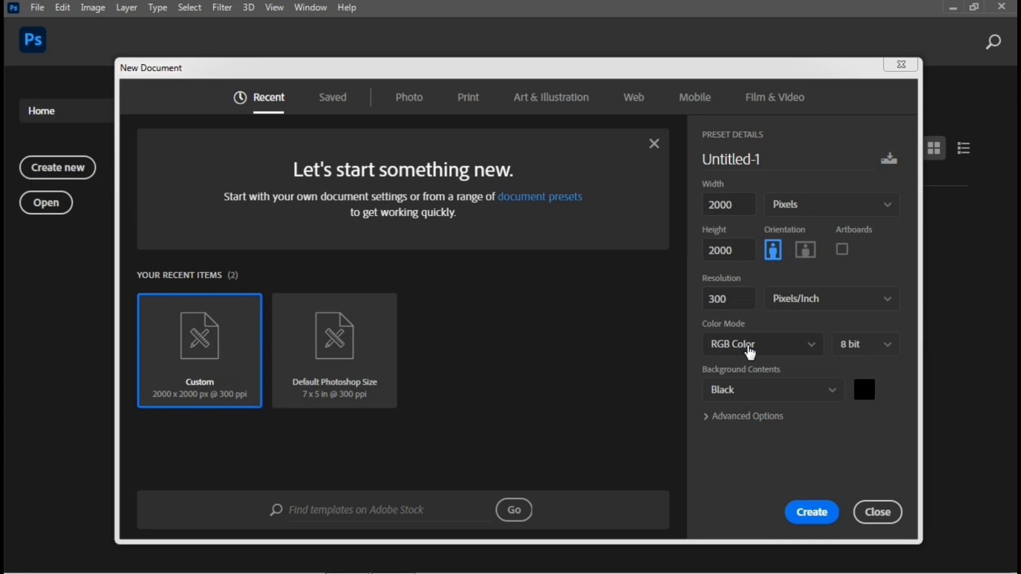
pyautogui.moveTo(814, 533)
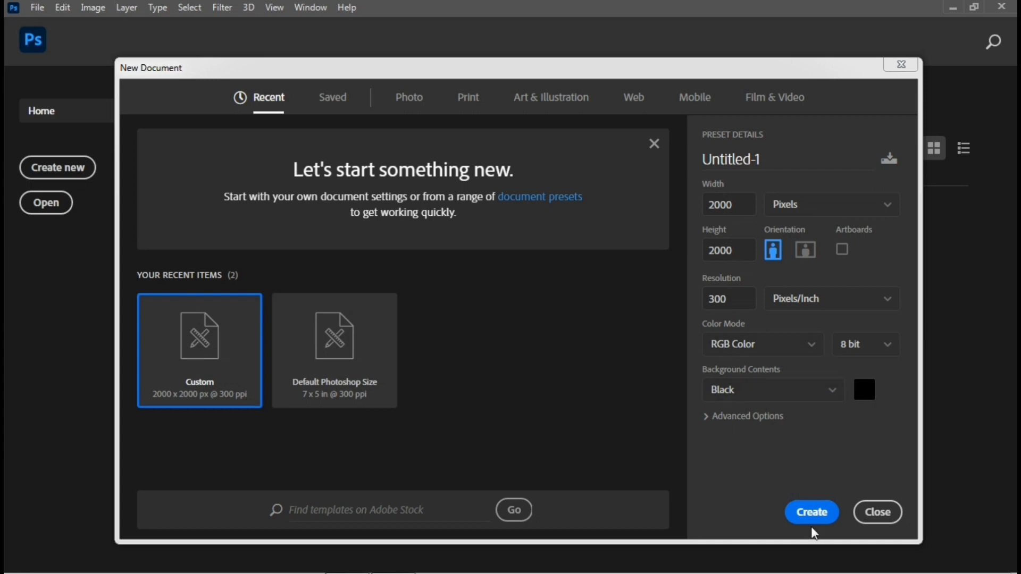
pyautogui.click(810, 512)
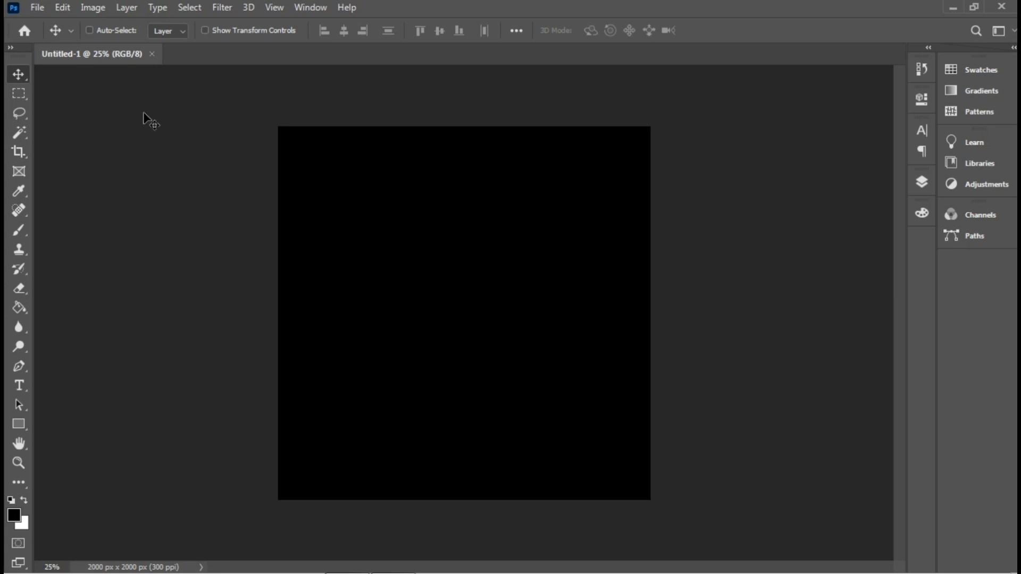
# Place the dark grunge texture JPEG as an embedded layer via File > Place Embedded
pyautogui.click(36, 8)
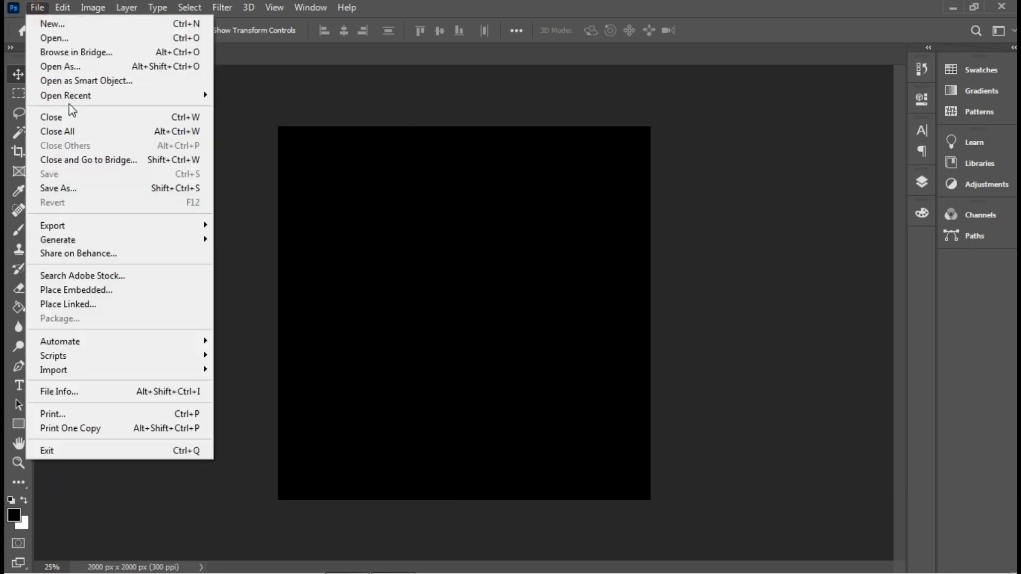
pyautogui.moveTo(76, 289)
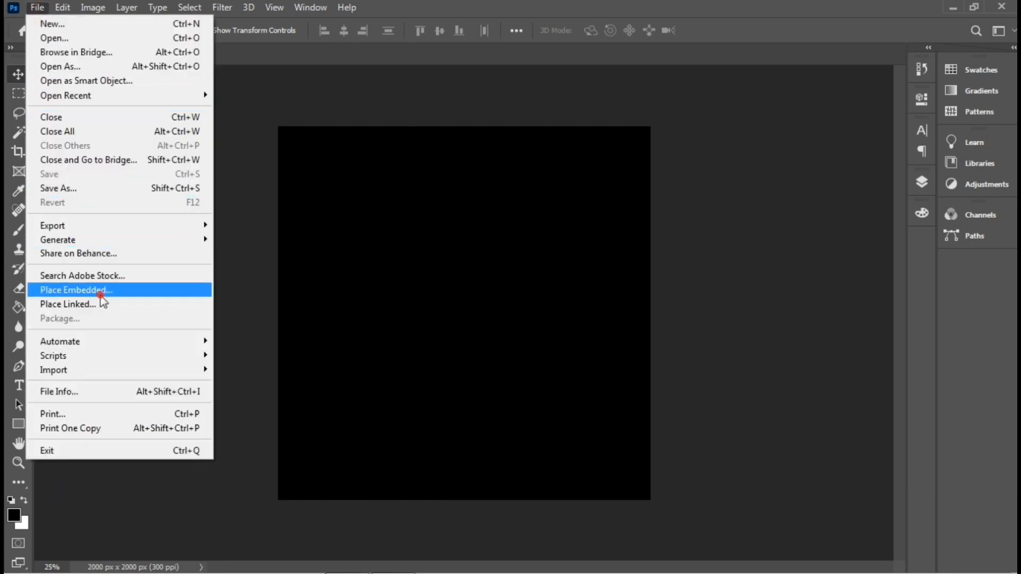
pyautogui.click(75, 289)
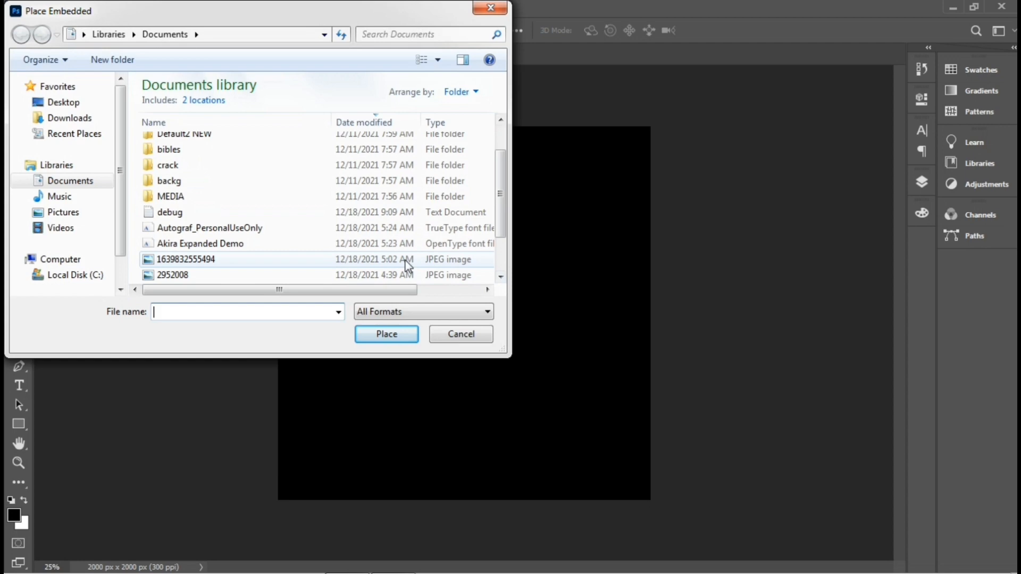
pyautogui.click(460, 333)
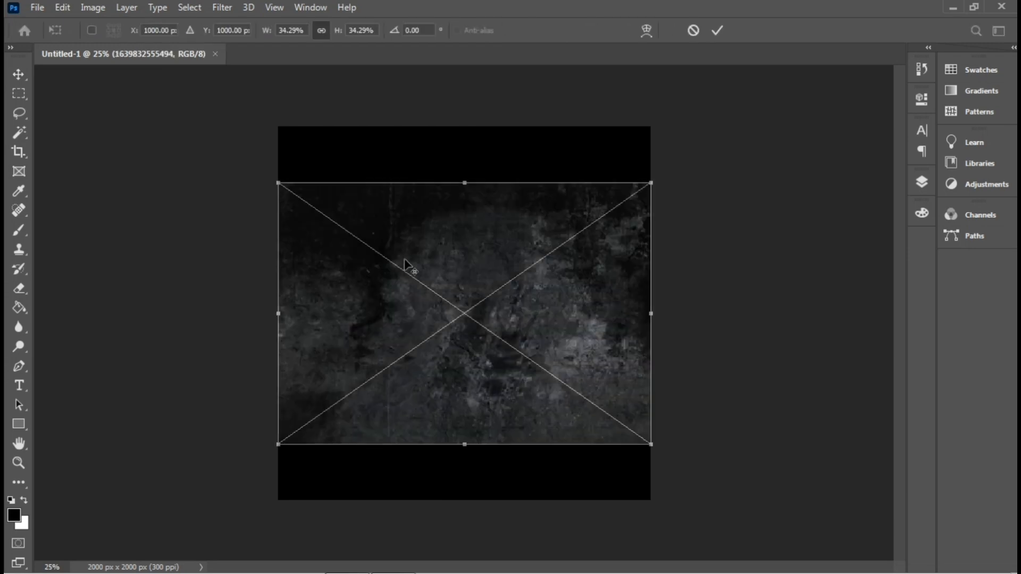
pyautogui.moveTo(645, 445)
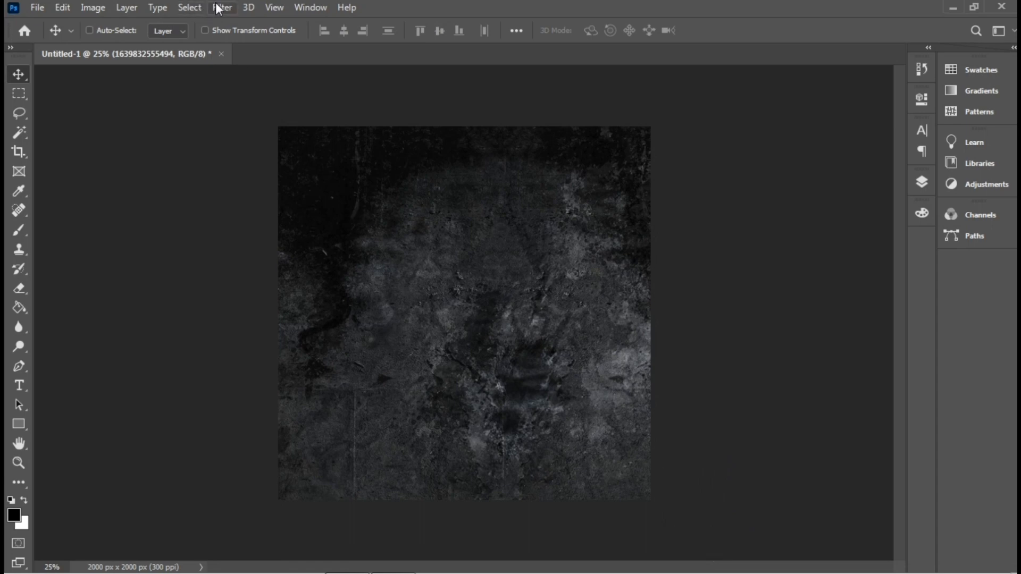
# In the Camera Raw Filter, raise the texture's Texture slider to about +93
pyautogui.click(222, 7)
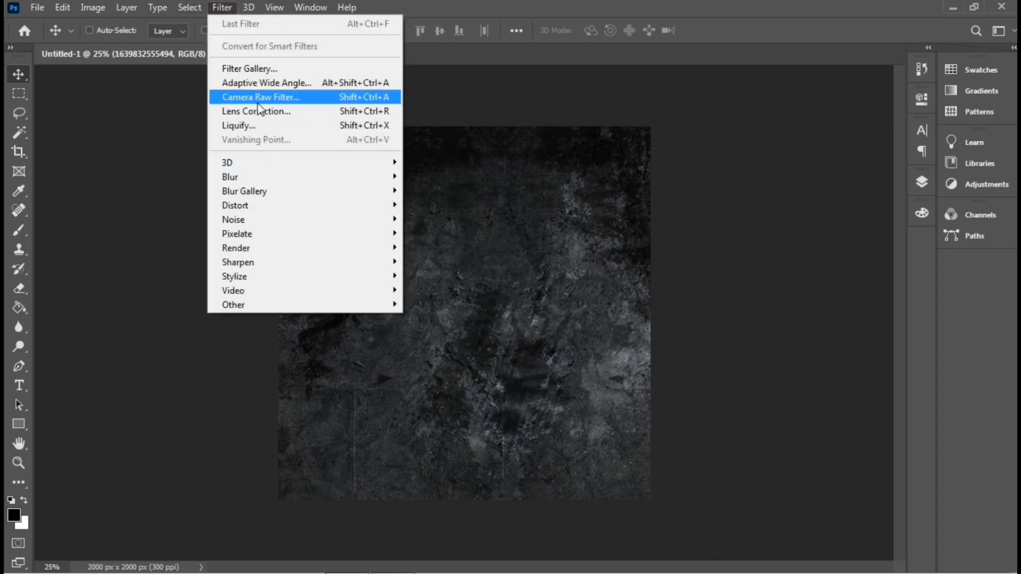
pyautogui.click(261, 97)
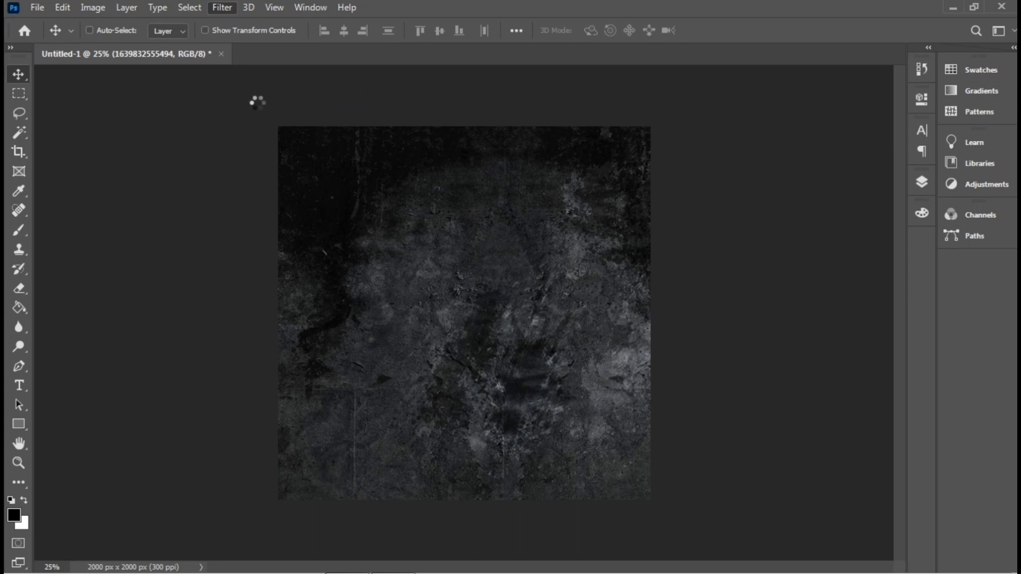
pyautogui.click(223, 7)
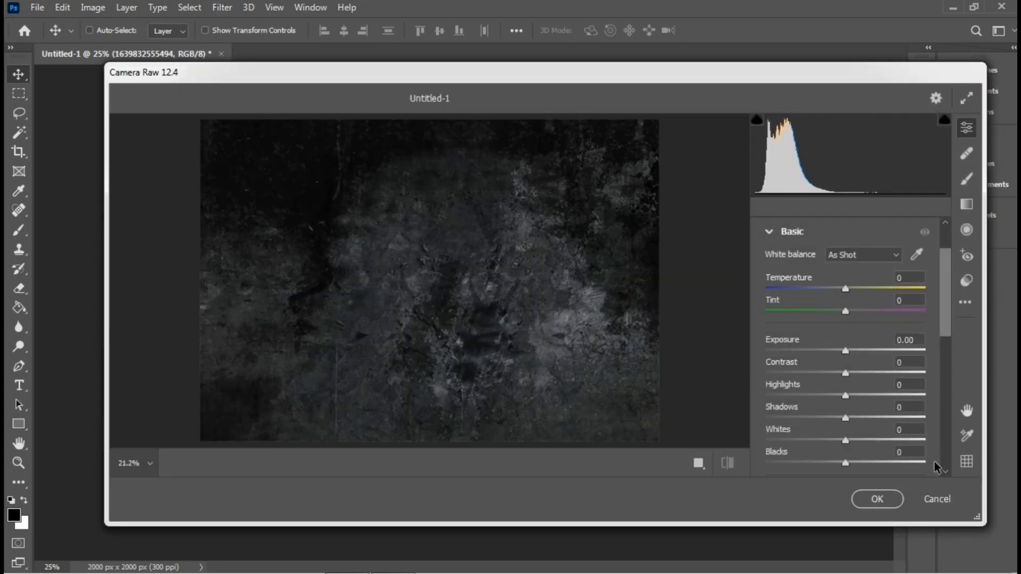
pyautogui.scroll(-3)
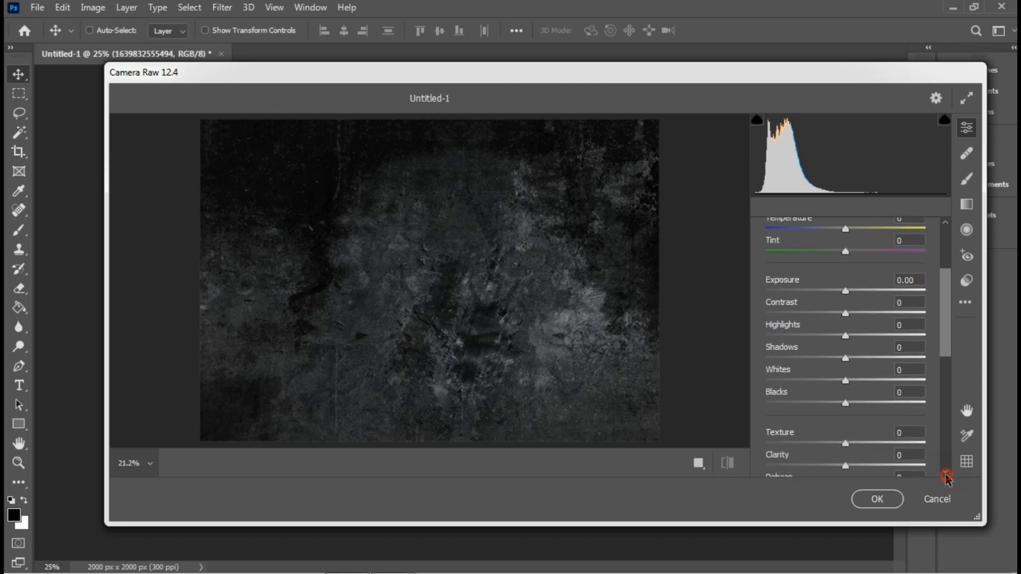
pyautogui.scroll(-3)
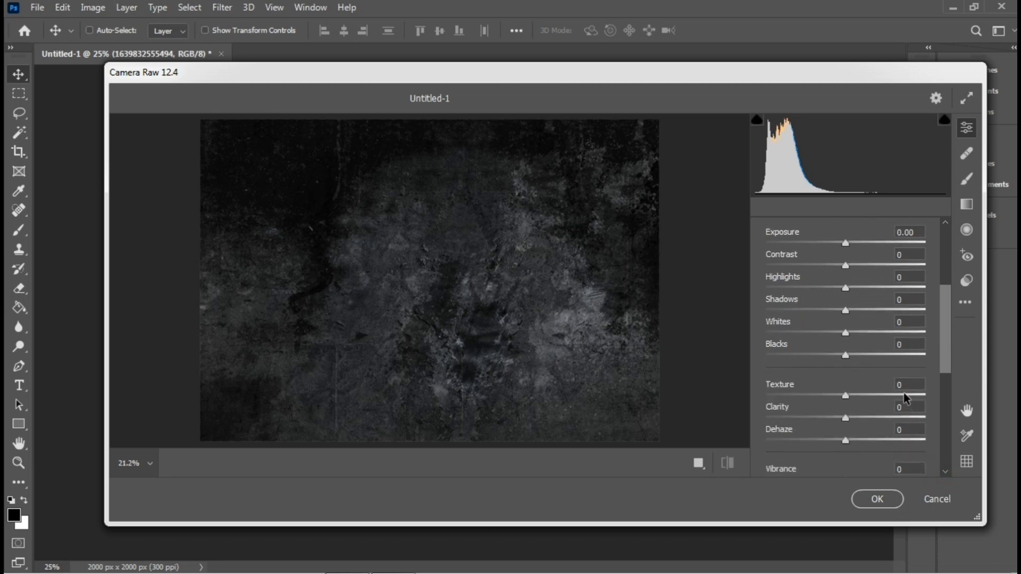
pyautogui.moveTo(846, 396); pyautogui.dragTo(918, 396)
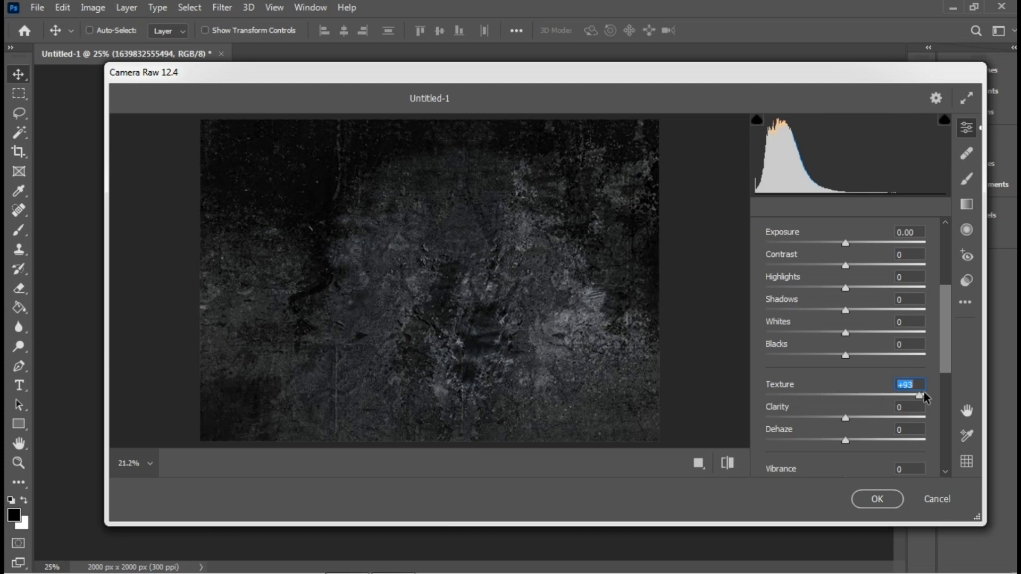
pyautogui.moveTo(918, 396); pyautogui.dragTo(927, 396)
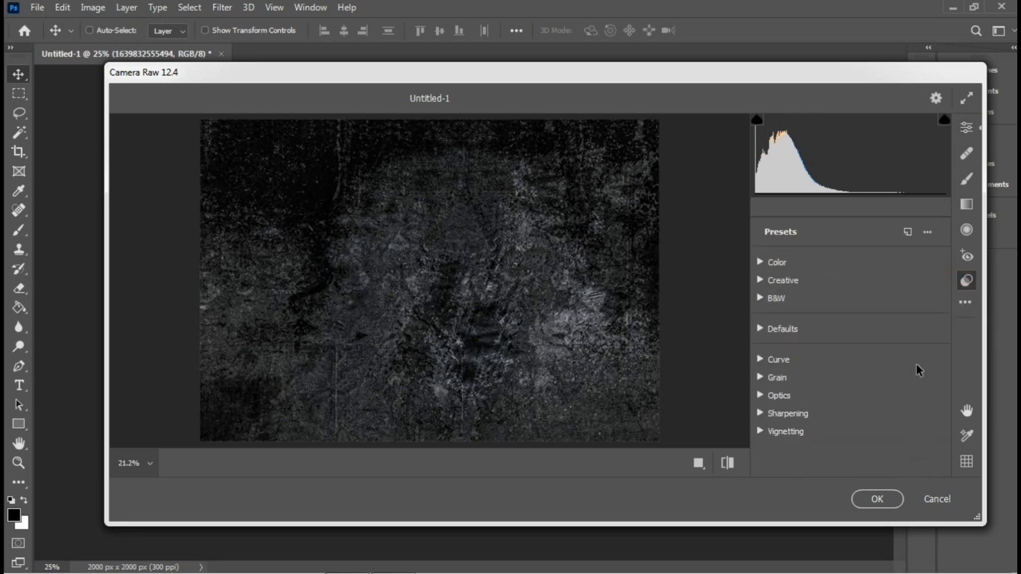
# Apply the Heavy sharpening preset and commit the Camera Raw edits
pyautogui.click(788, 413)
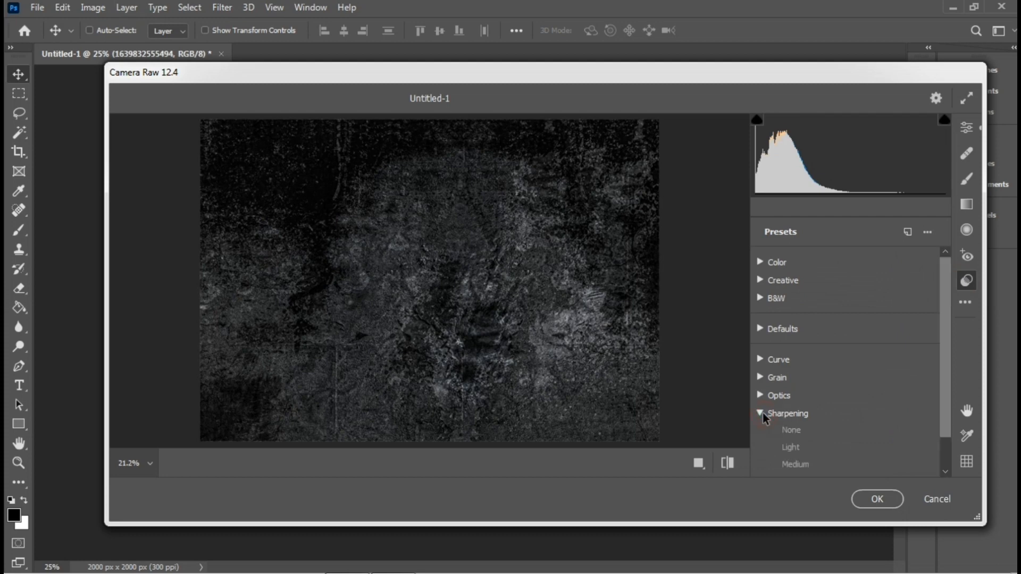
pyautogui.scroll(-3)
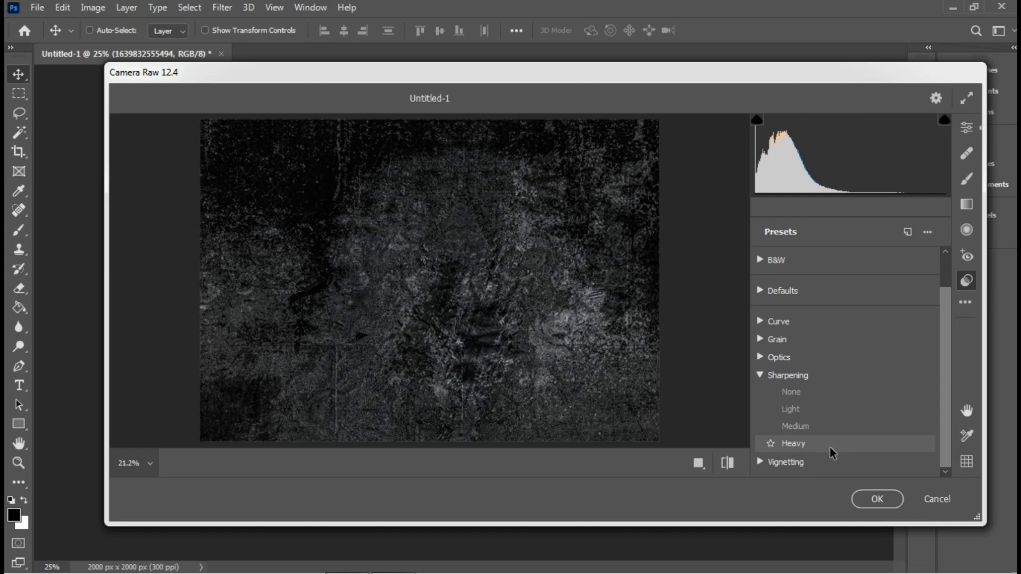
pyautogui.click(793, 444)
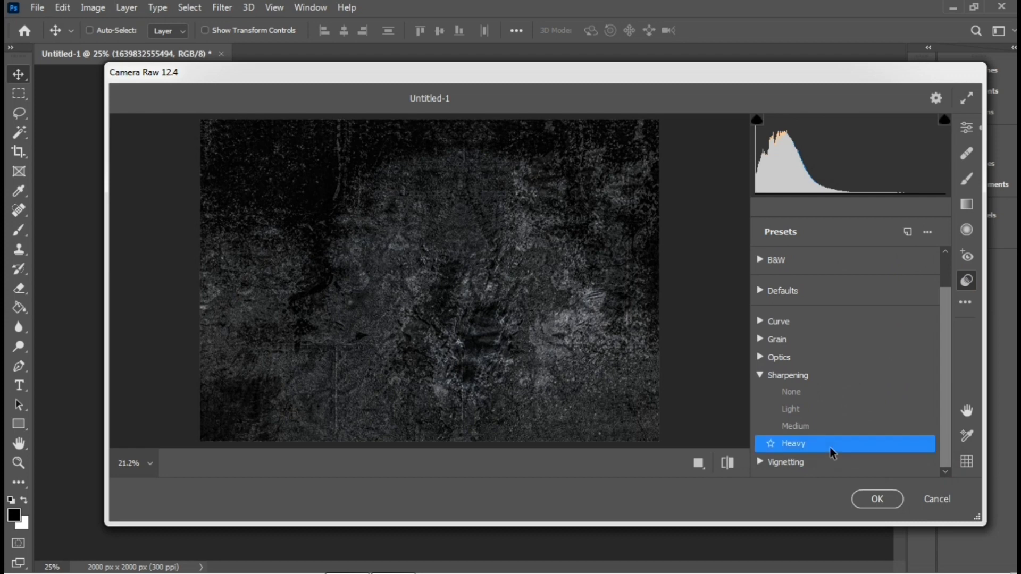
pyautogui.moveTo(877, 505)
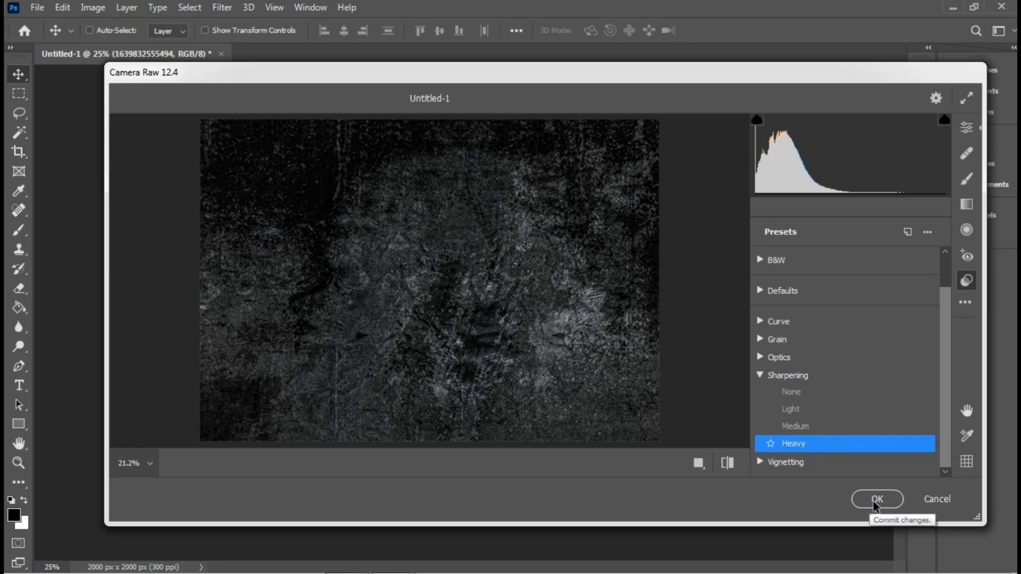
pyautogui.click(877, 499)
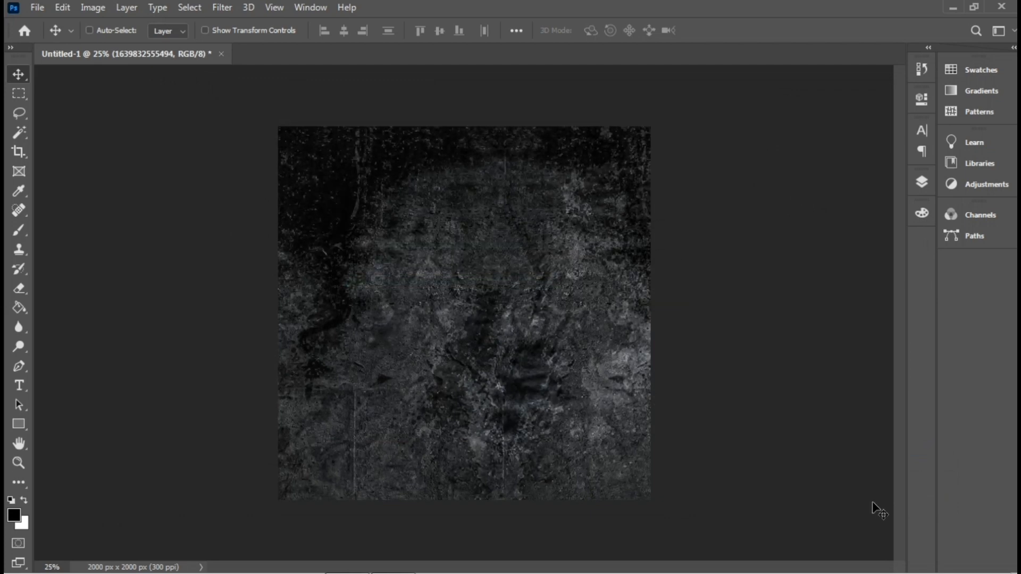
pyautogui.moveTo(924, 181)
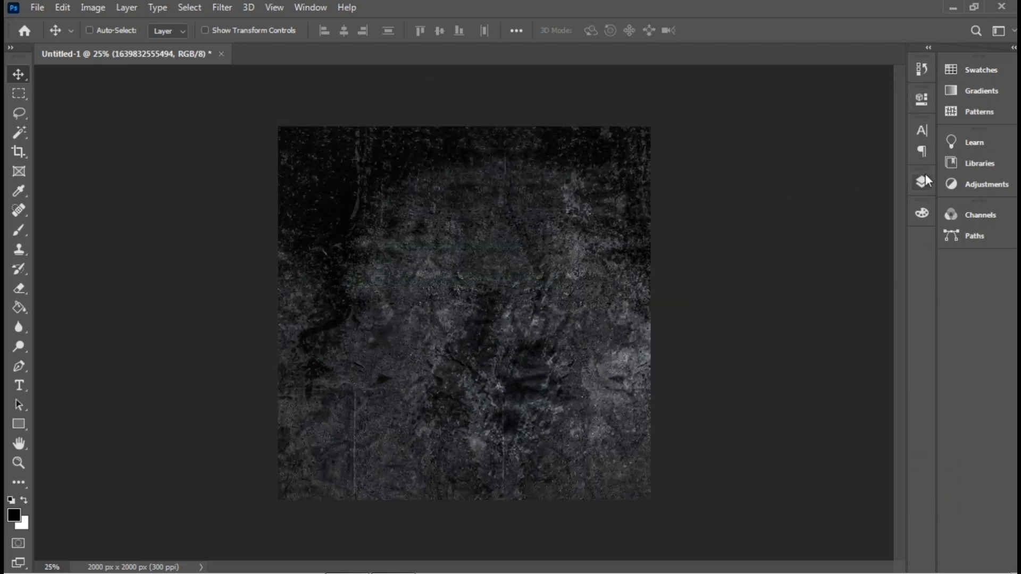
# Rename the texture layer to 'Main BG' and duplicate it with Ctrl+J
pyautogui.click(922, 181)
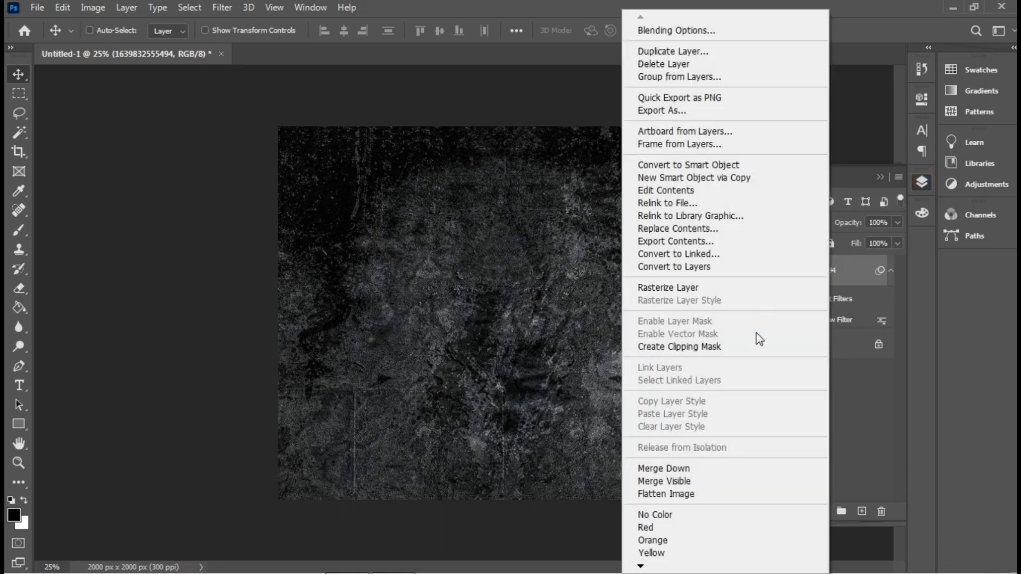
pyautogui.click(688, 164)
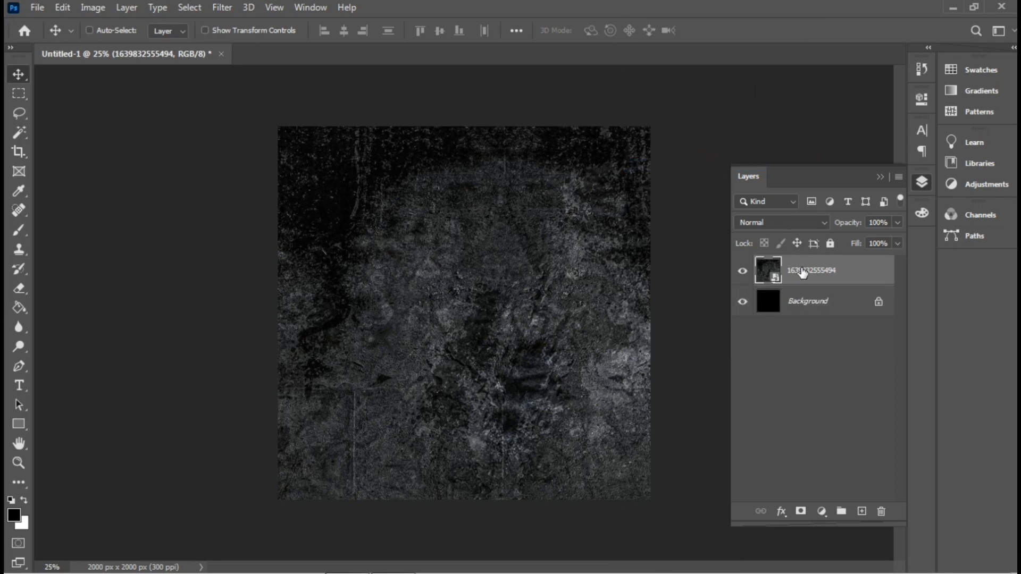
pyautogui.doubleClick(810, 269)
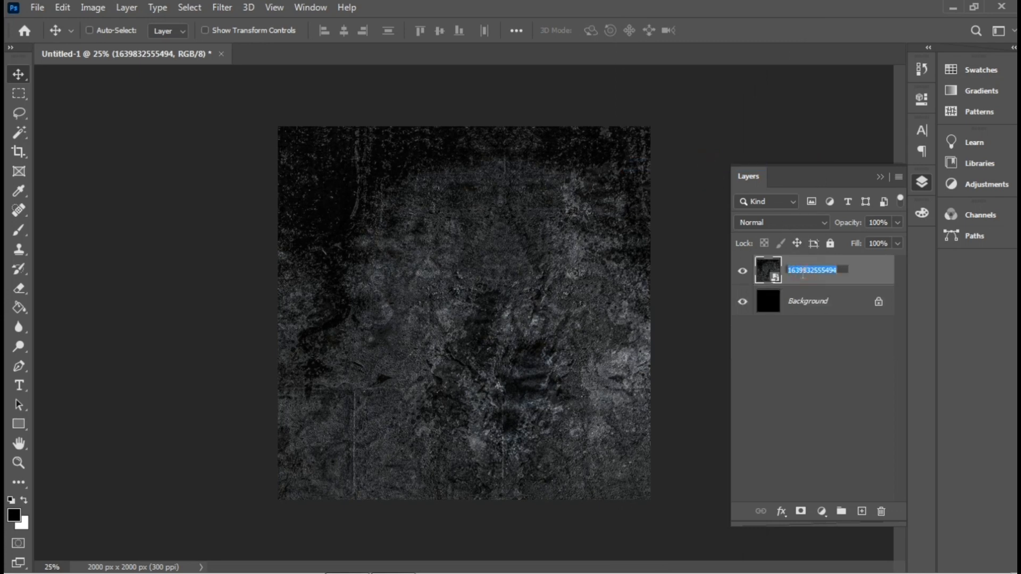
pyautogui.write('Main B')
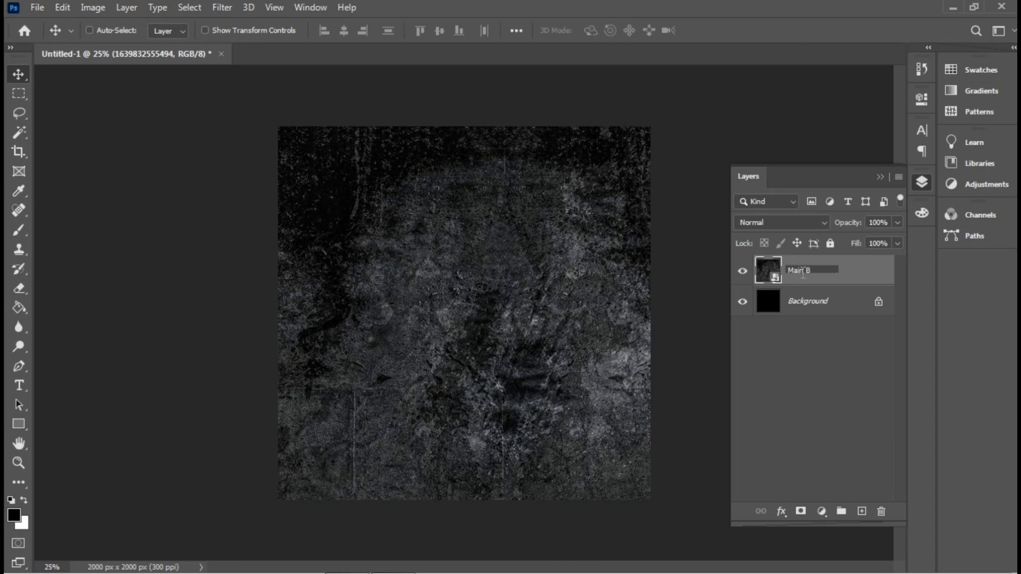
pyautogui.write('G')
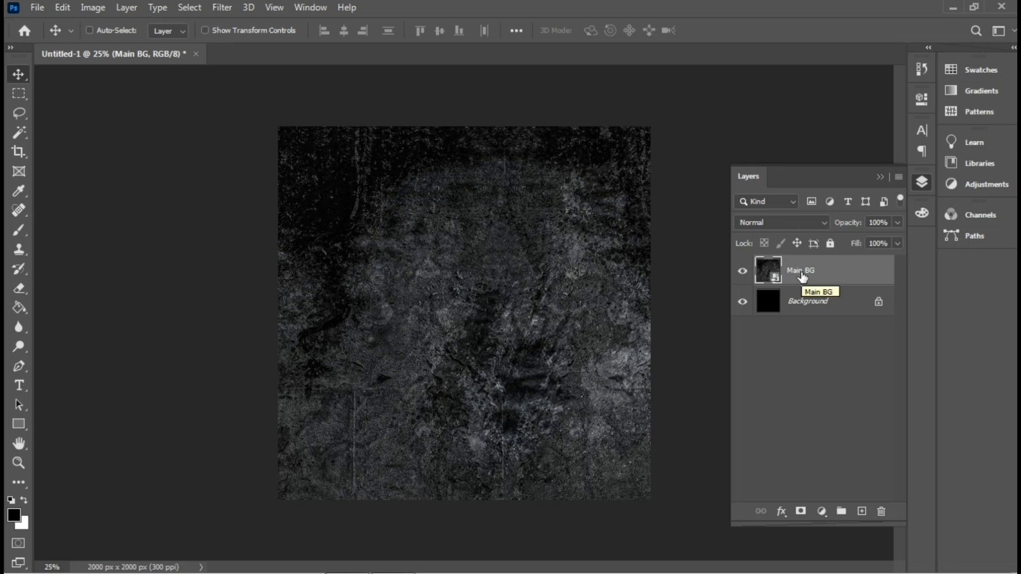
pyautogui.press('ctrl+j')
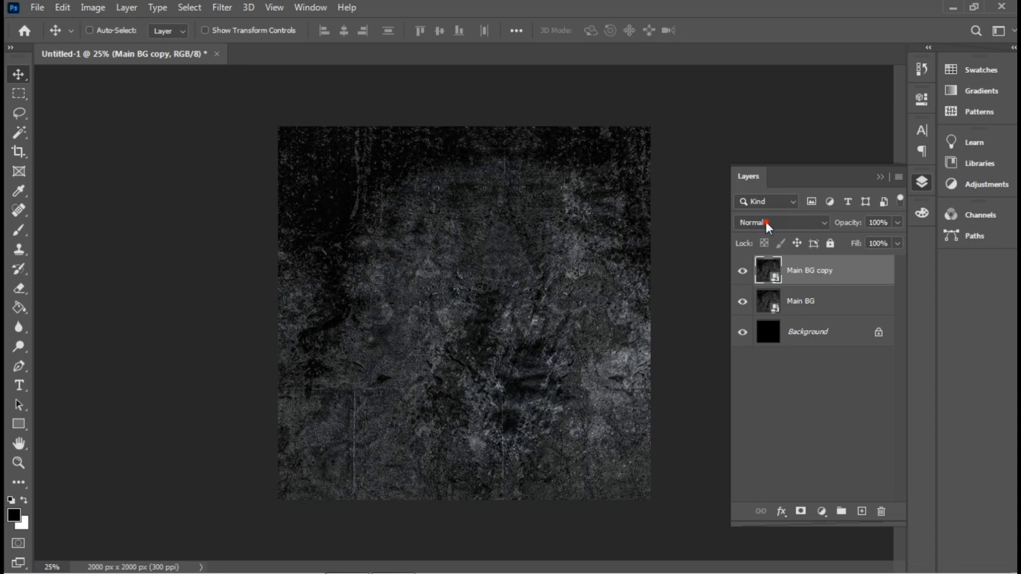
# Set the copy's blend mode to Multiply and rename it 'Multiply Layer'
pyautogui.click(780, 223)
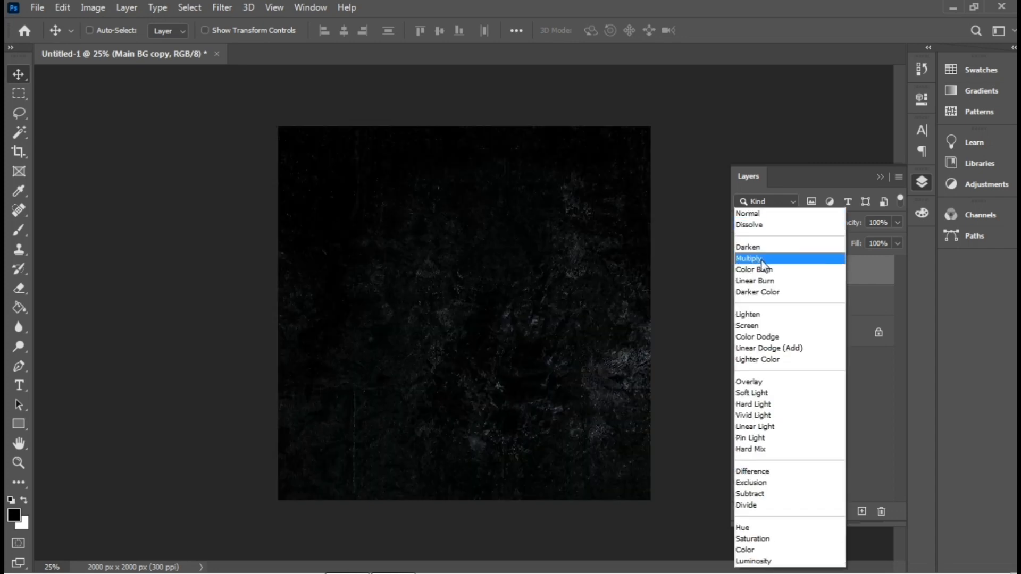
pyautogui.click(749, 259)
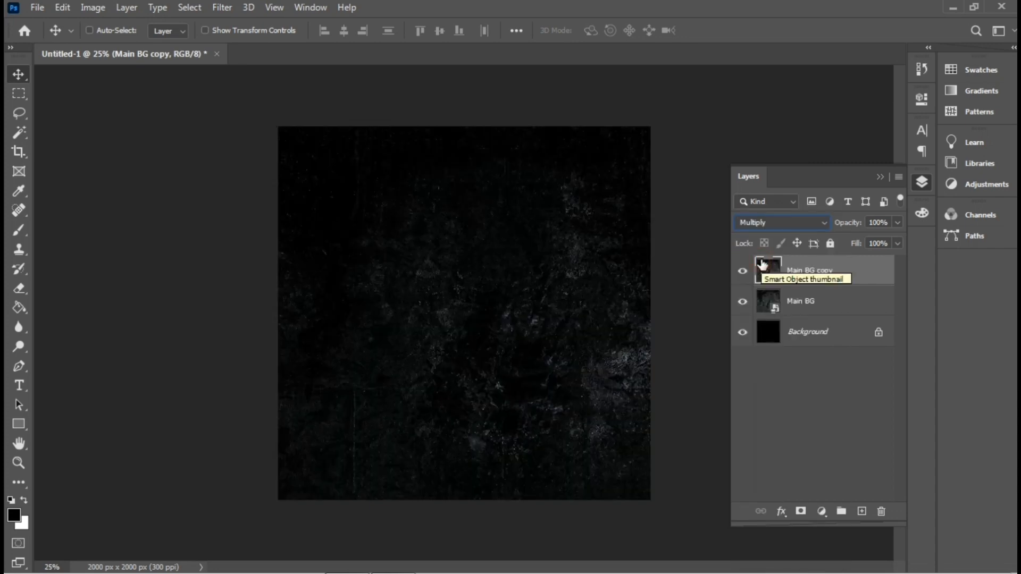
pyautogui.doubleClick(807, 270)
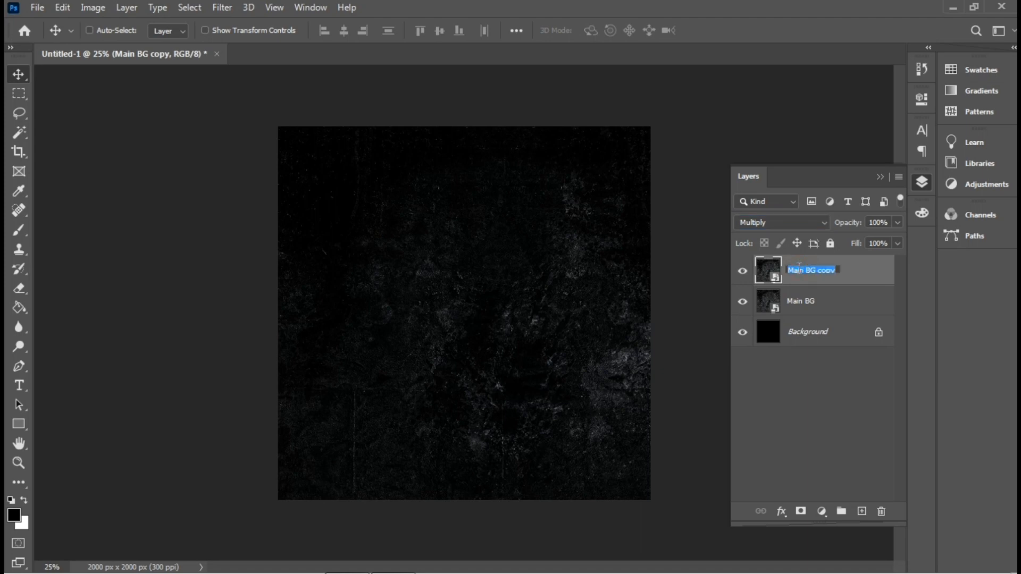
pyautogui.write('Multiply Layer')
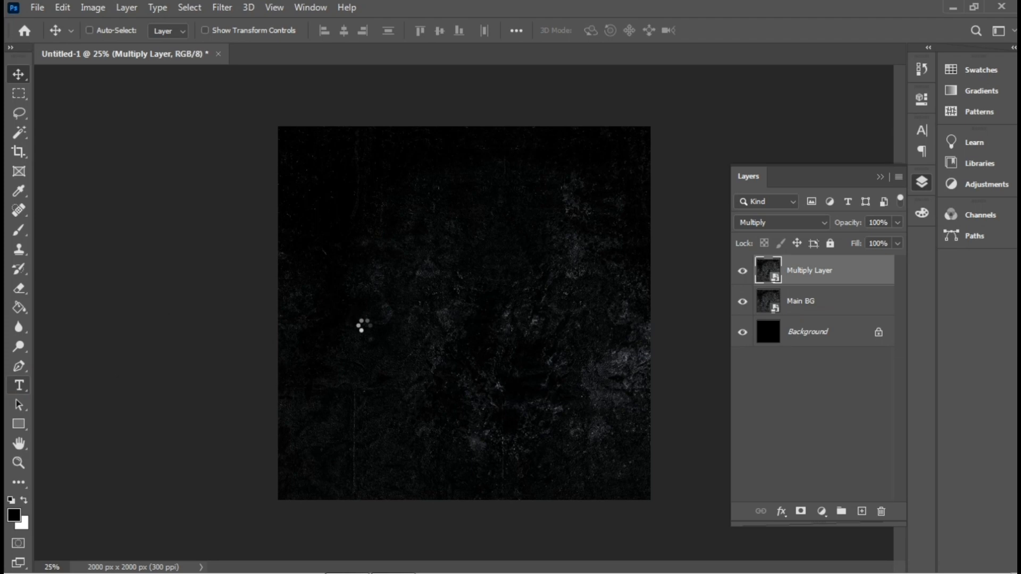
# Add a white text layer reading Make / Today / Count on three lines
pyautogui.click(18, 385)
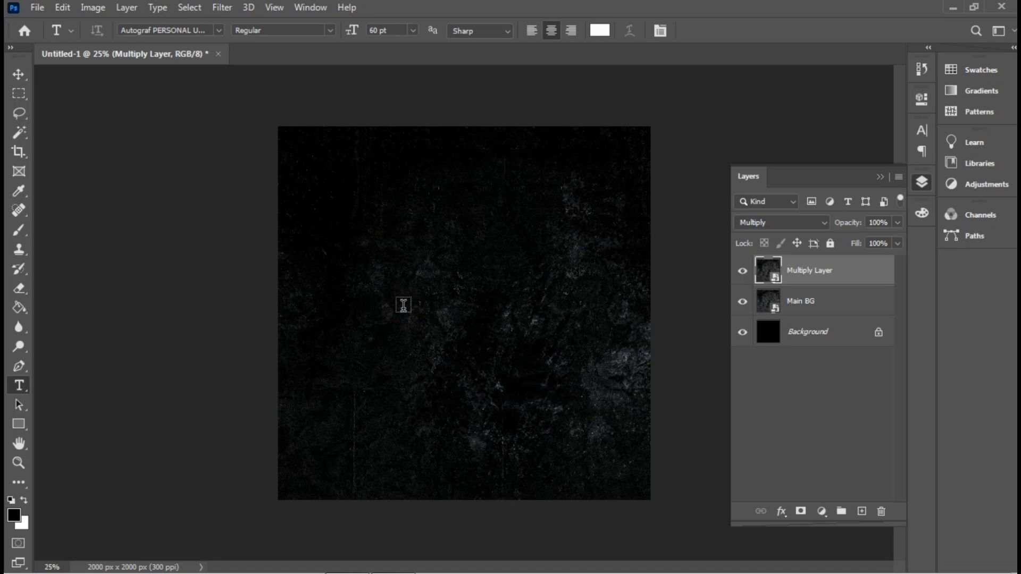
pyautogui.write('Lorem Ipsum')
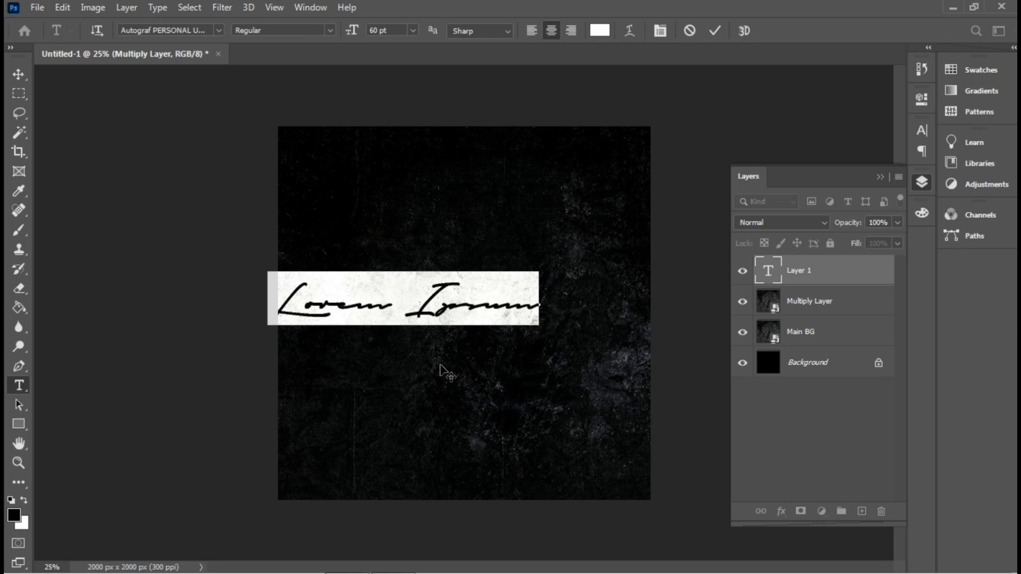
pyautogui.write('Mode')
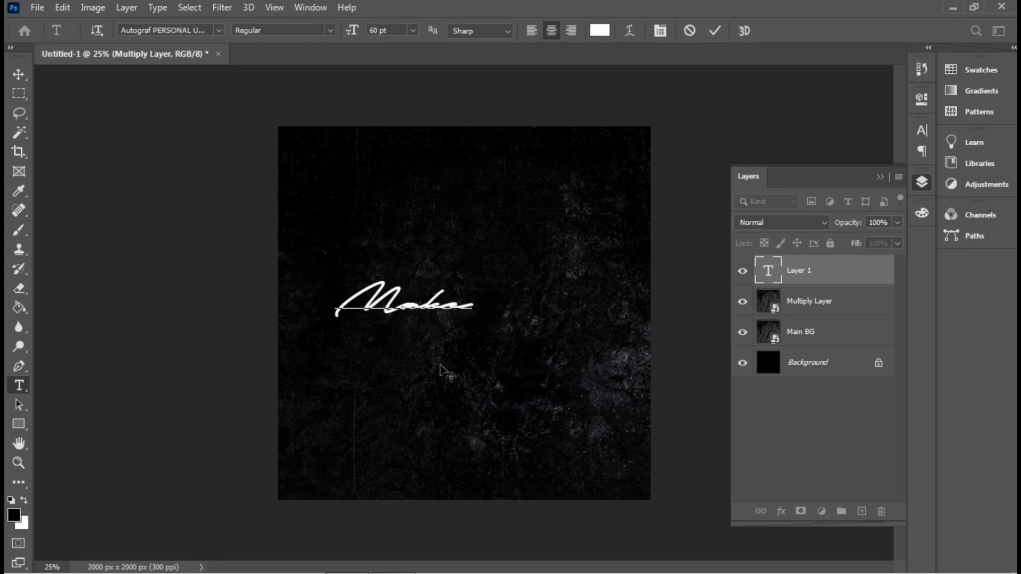
pyautogui.write('GVt')
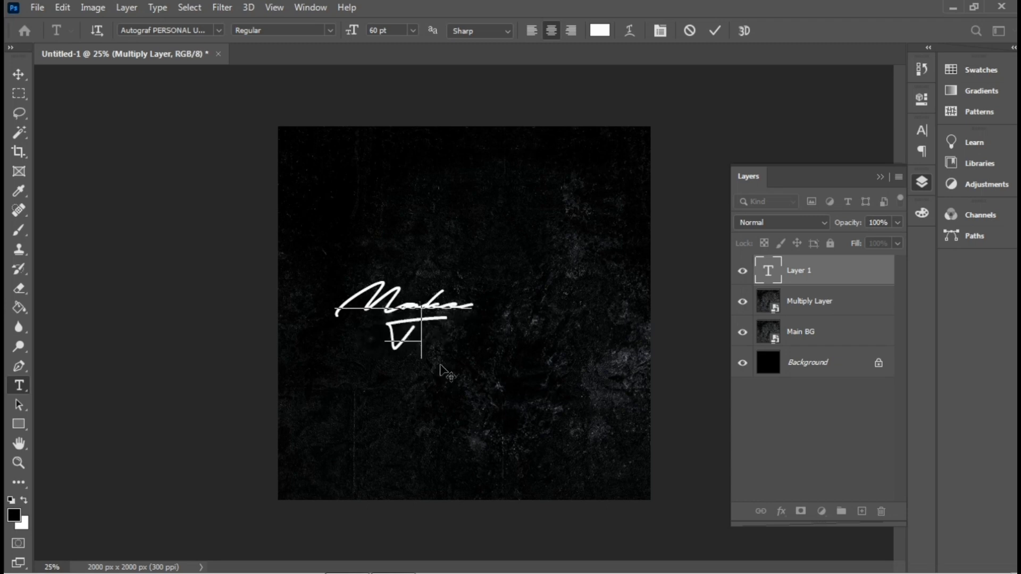
pyautogui.write('Today')
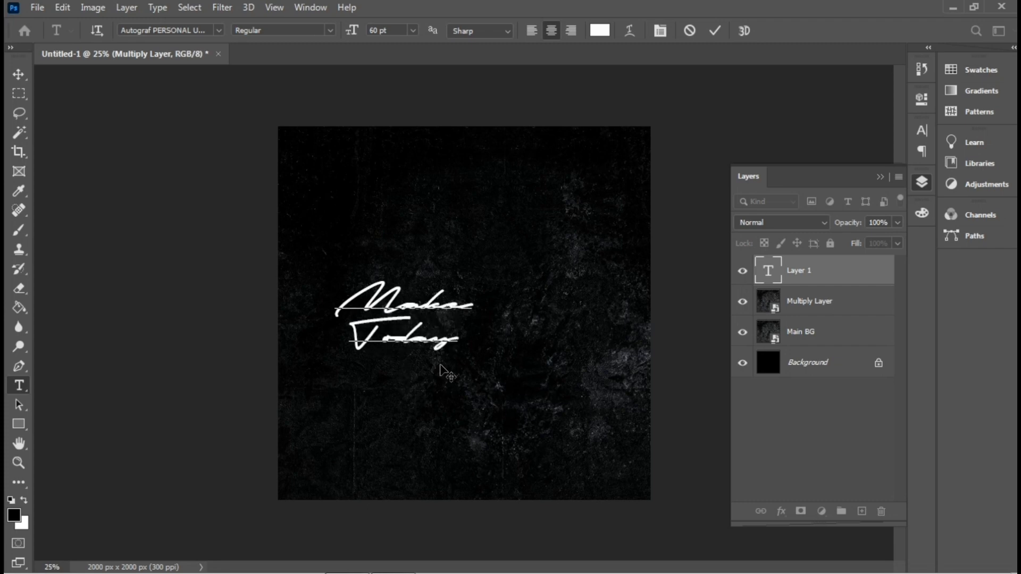
pyautogui.write('Great')
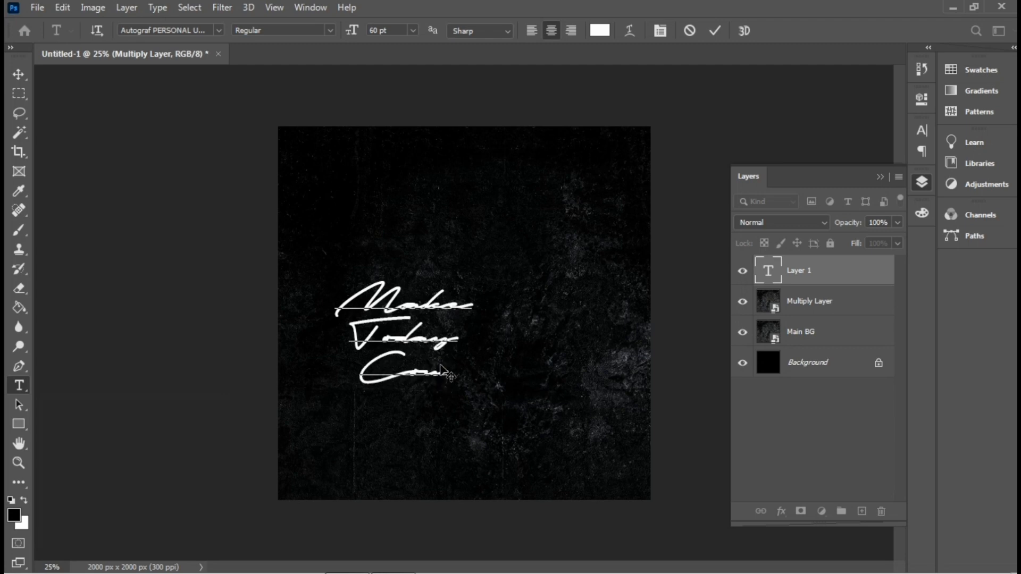
pyautogui.rightClick(442, 371)
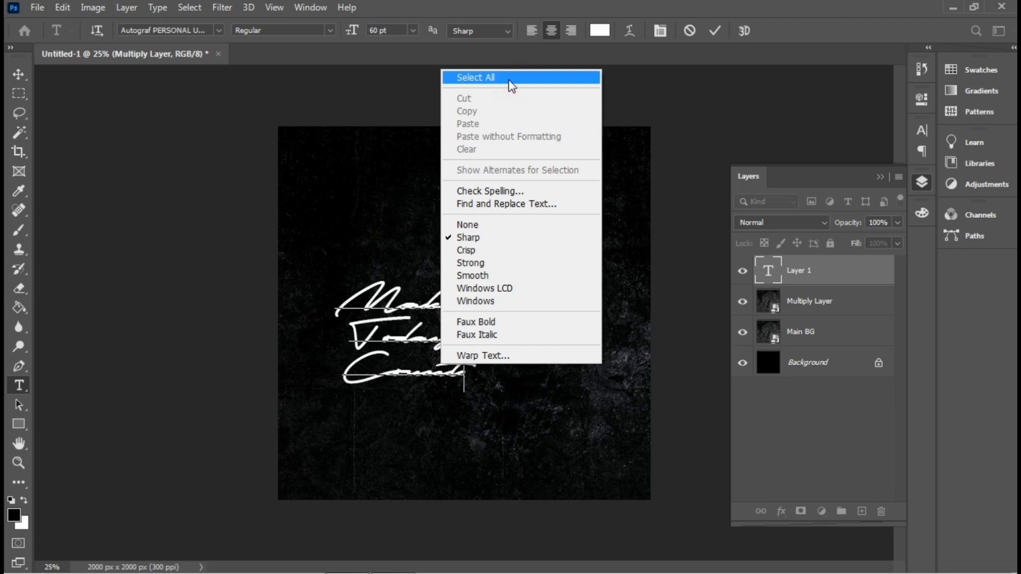
# Set all the title text in Akira Expanded Super Bold and commit the layer
pyautogui.click(475, 77)
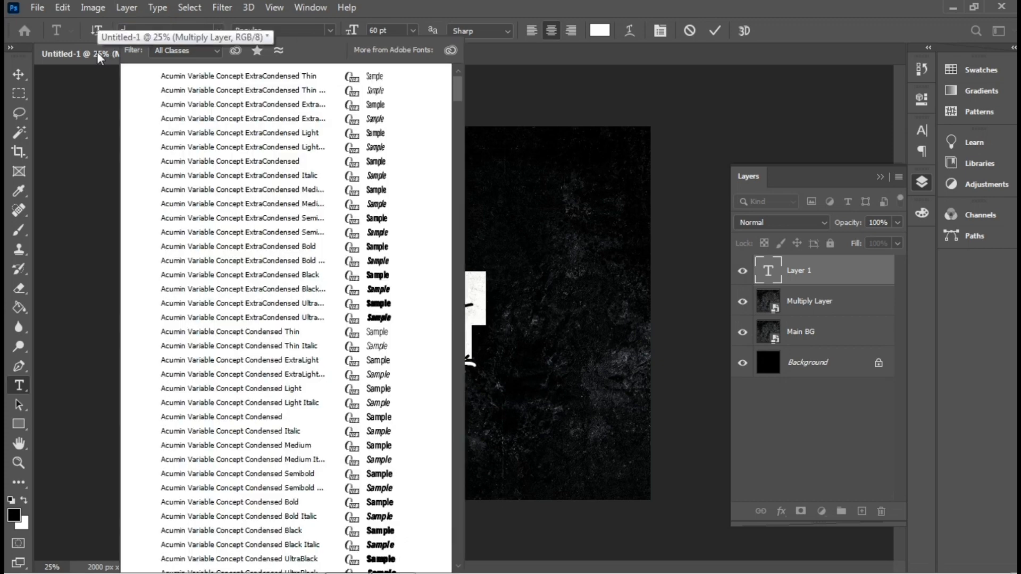
pyautogui.write('Akira Expanded')
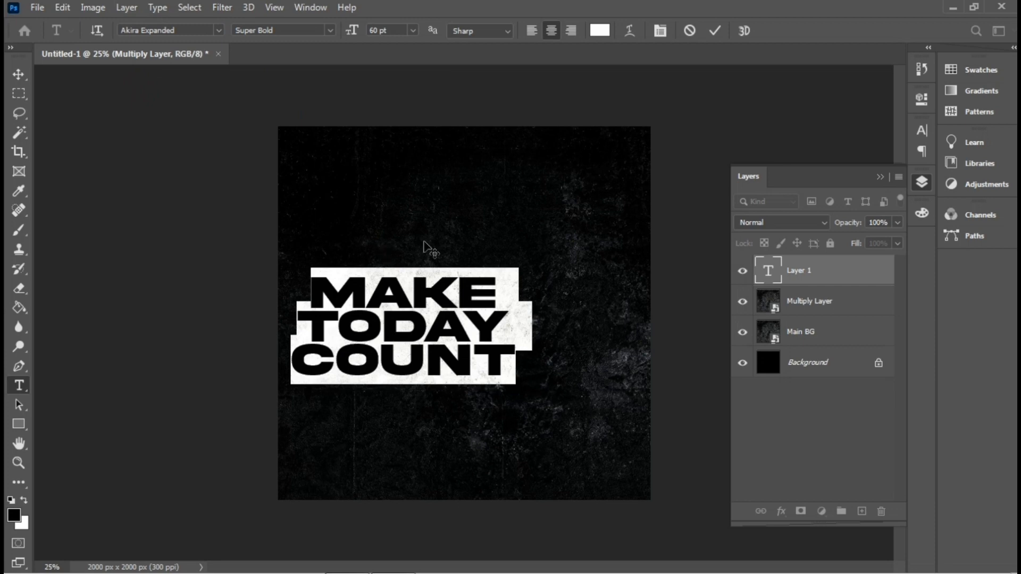
pyautogui.click(713, 30)
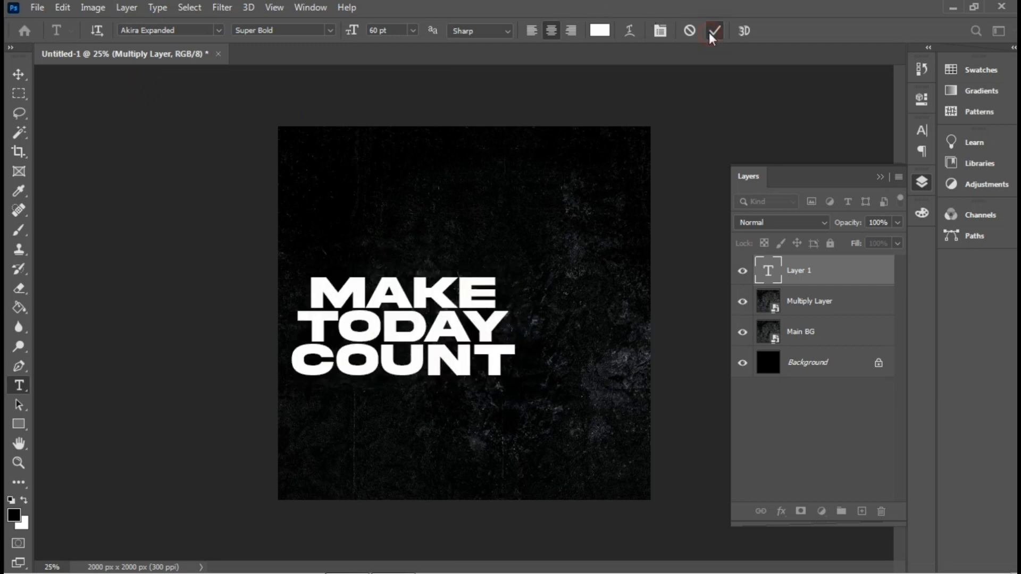
pyautogui.click(713, 30)
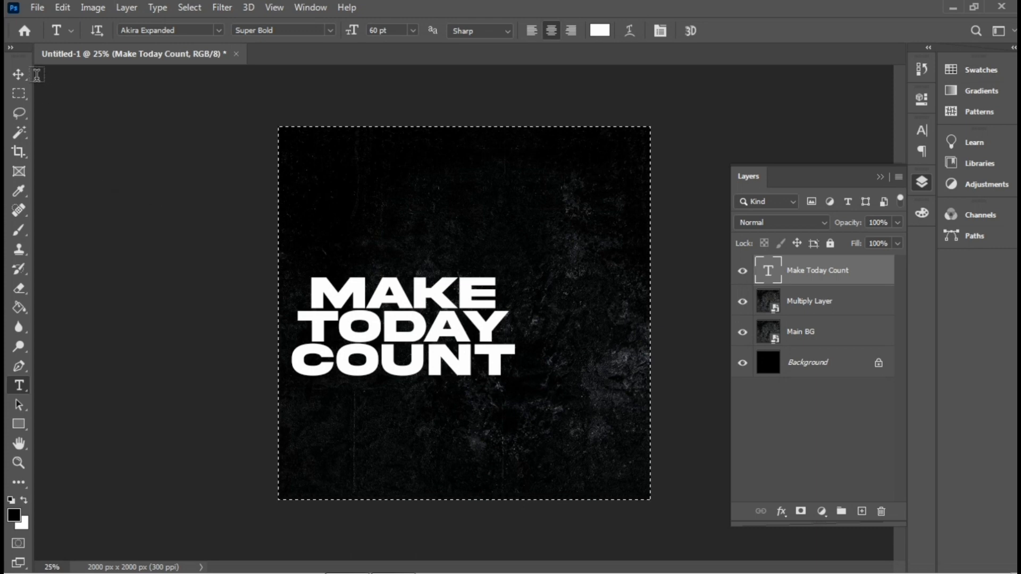
# With the Move tool, align the title to the canvas's horizontal and vertical centers
pyautogui.click(19, 74)
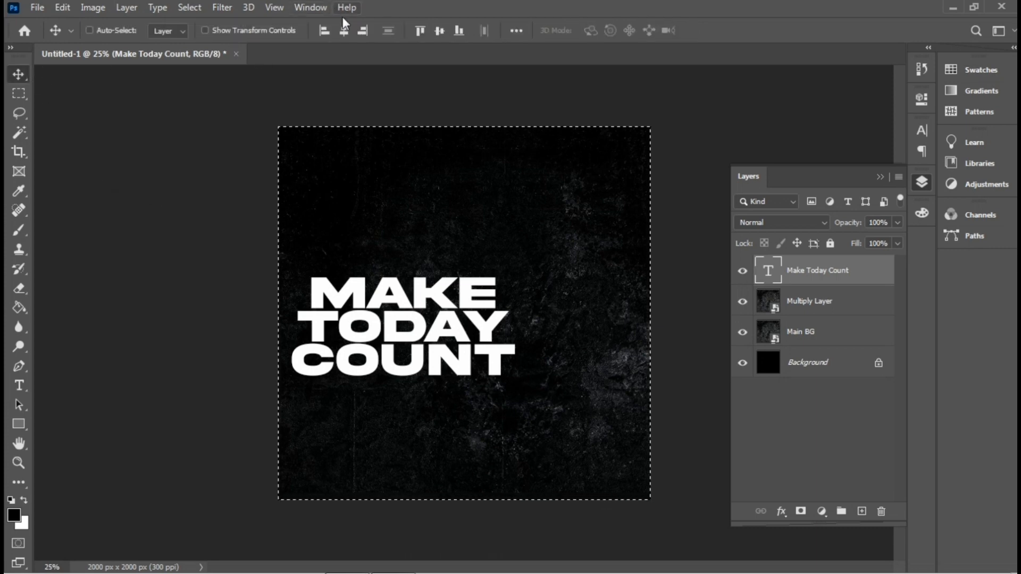
pyautogui.click(440, 31)
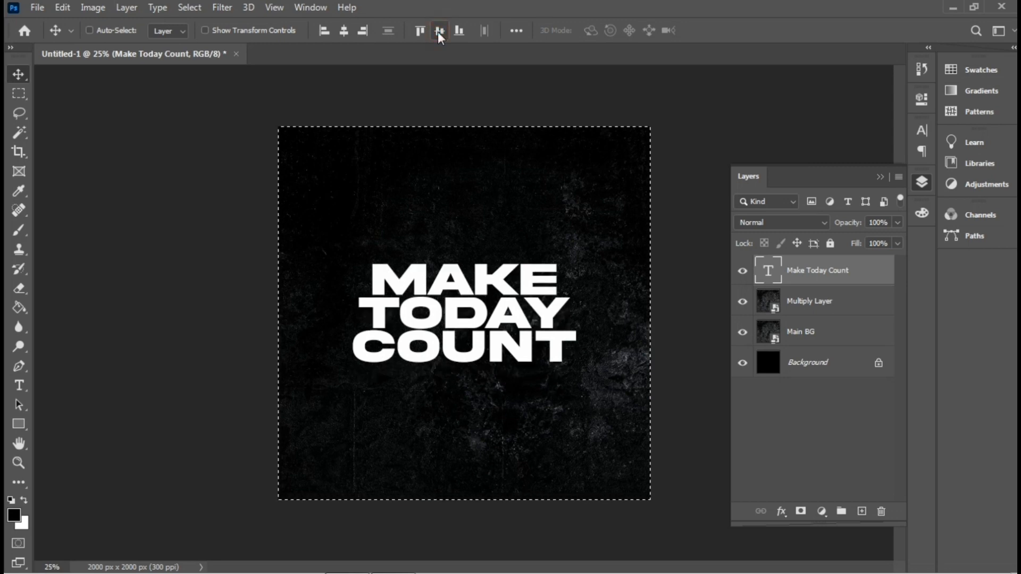
pyautogui.click(90, 30)
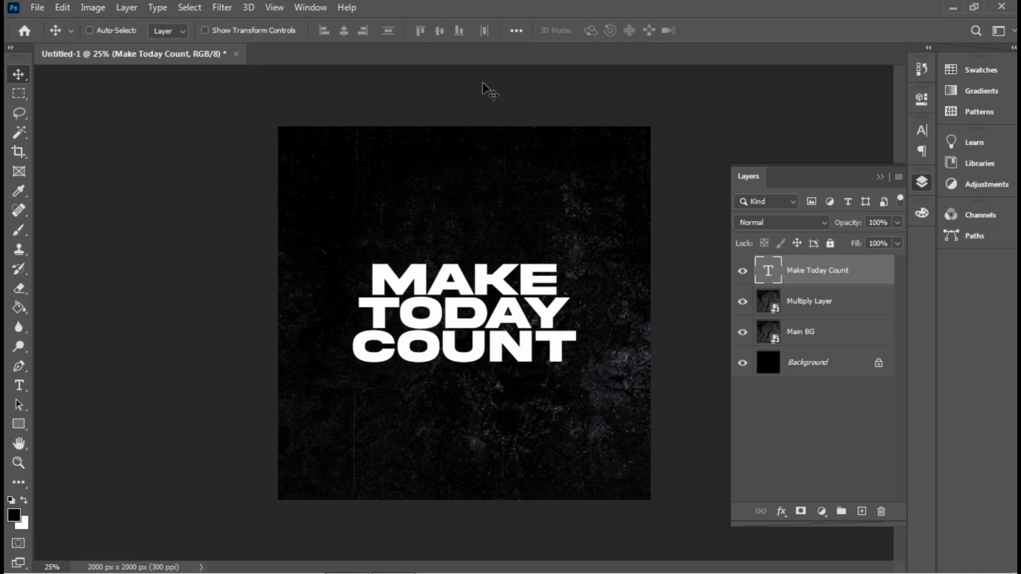
pyautogui.moveTo(608, 267)
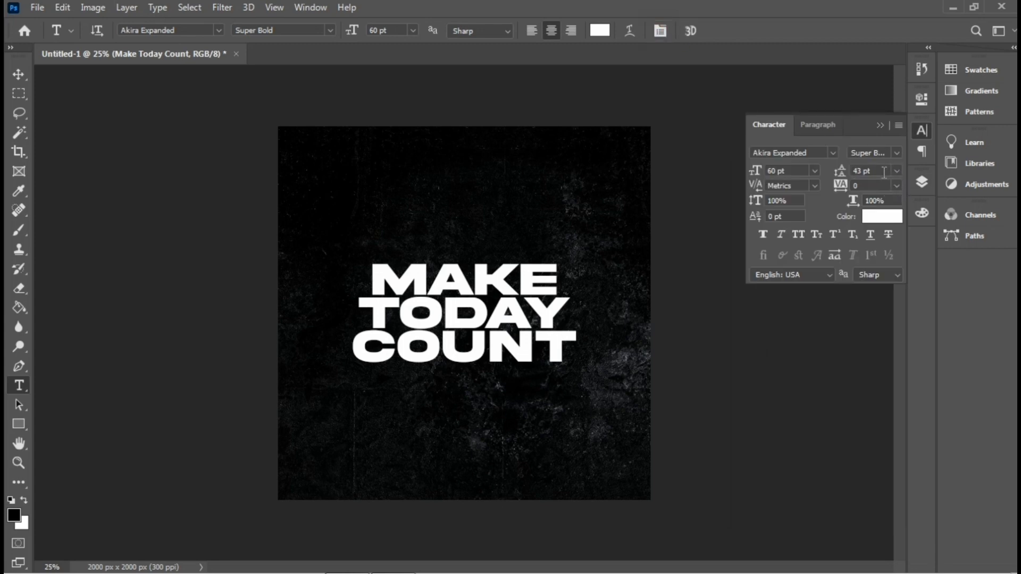
# Tighten the title's line spacing, then scale it down to about 96% with Free Transform
pyautogui.tripleClick(863, 171)
pyautogui.write('44')
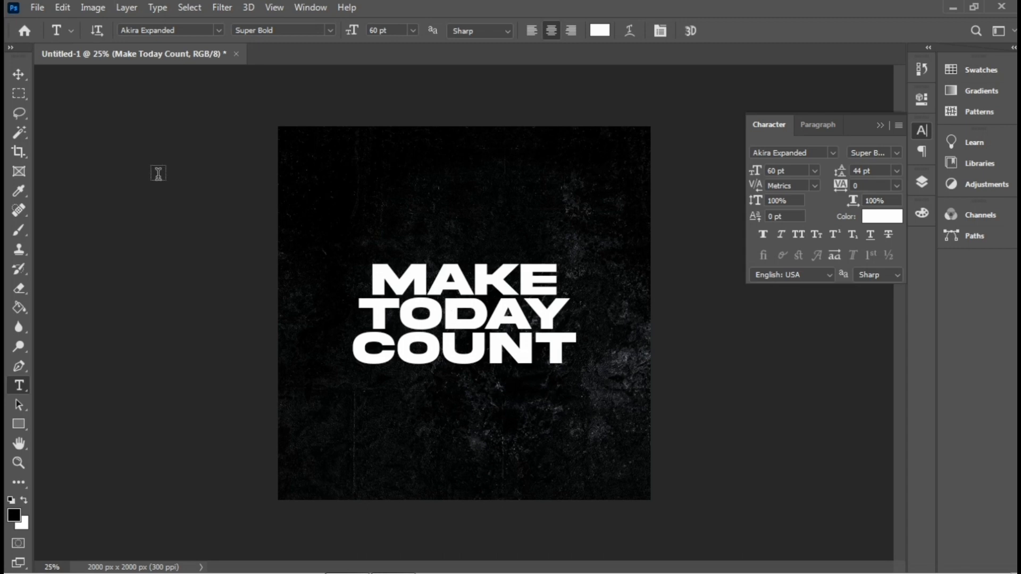
pyautogui.click(18, 74)
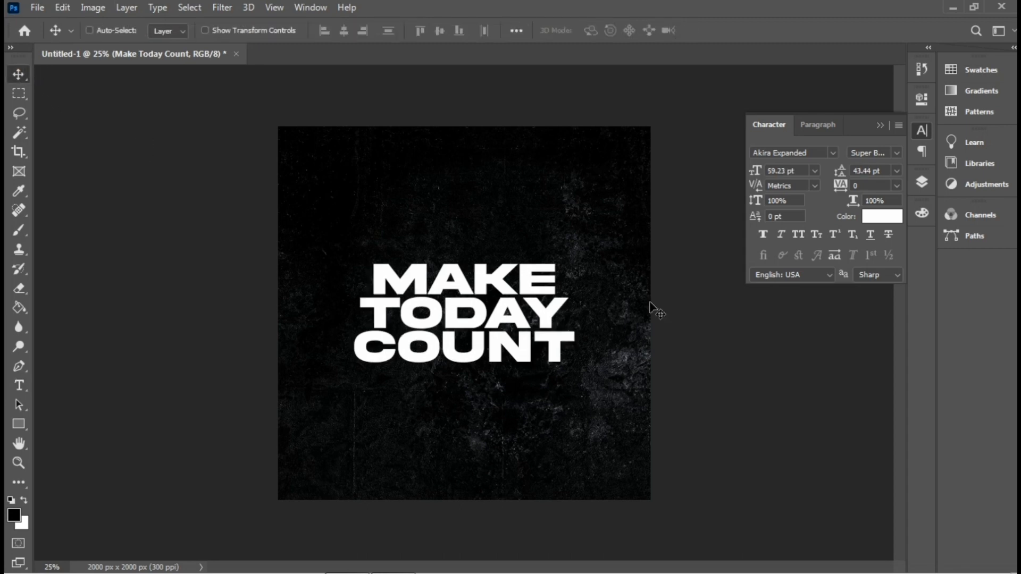
pyautogui.press('ctrl+t')
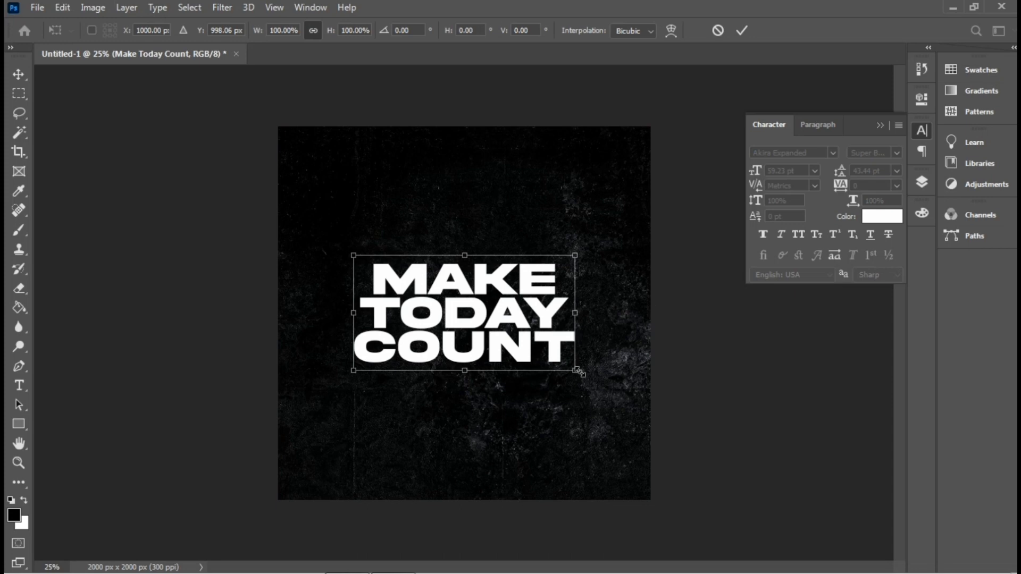
pyautogui.moveTo(575, 371); pyautogui.dragTo(570, 367)
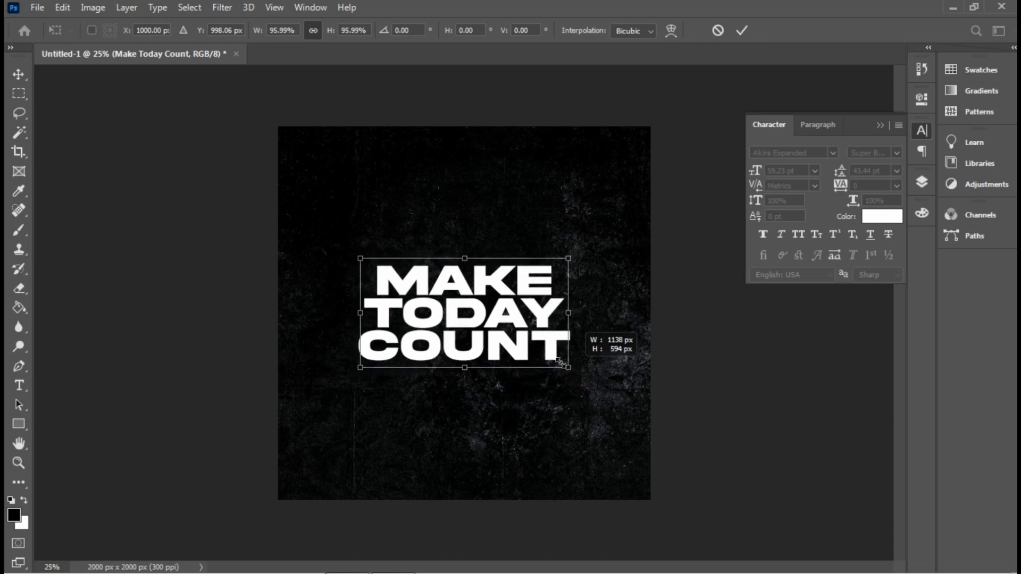
pyautogui.moveTo(569, 367); pyautogui.dragTo(557, 363)
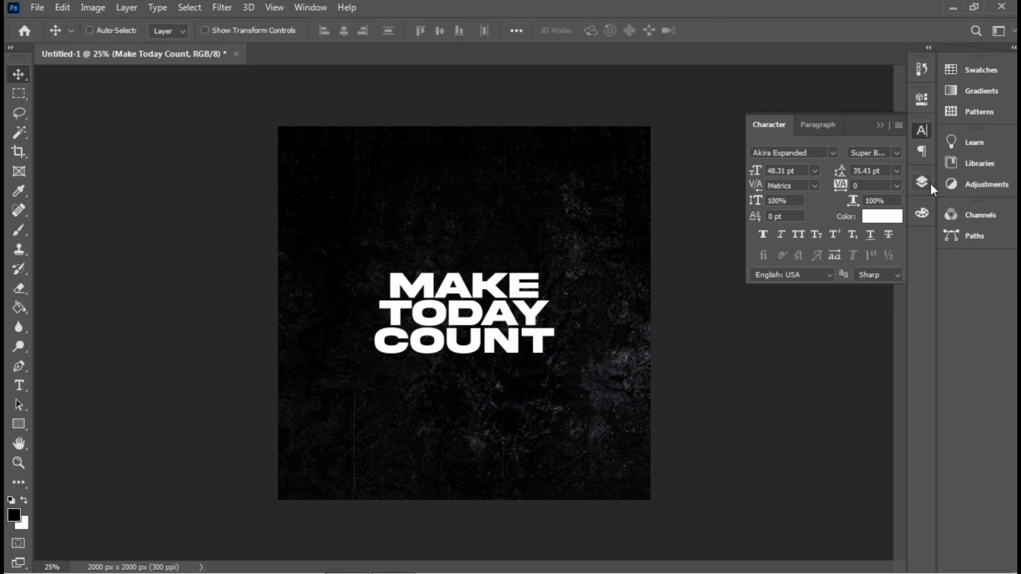
# Rasterize the Make Today Count type layer into pixels
pyautogui.click(922, 181)
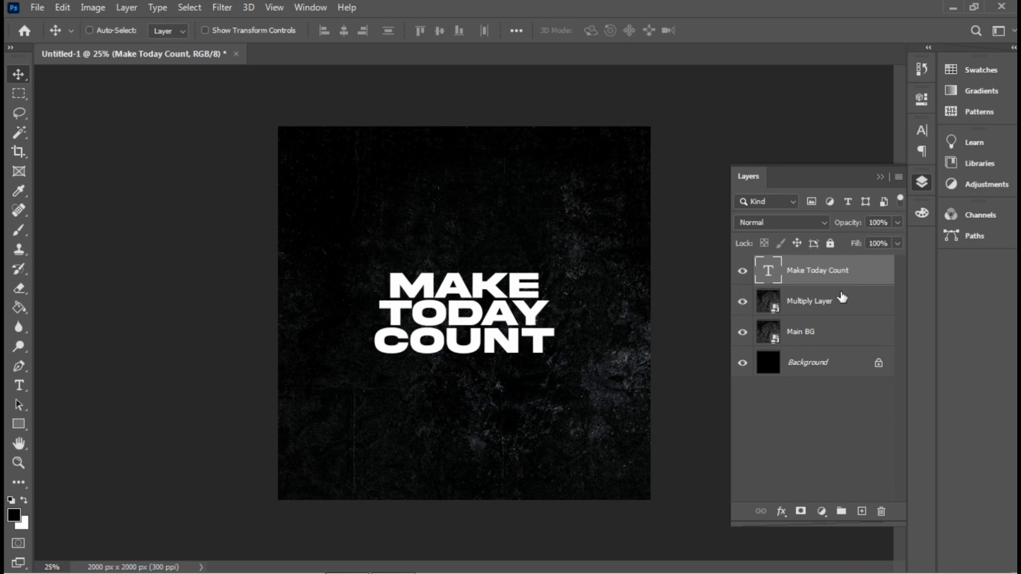
pyautogui.rightClick(817, 270)
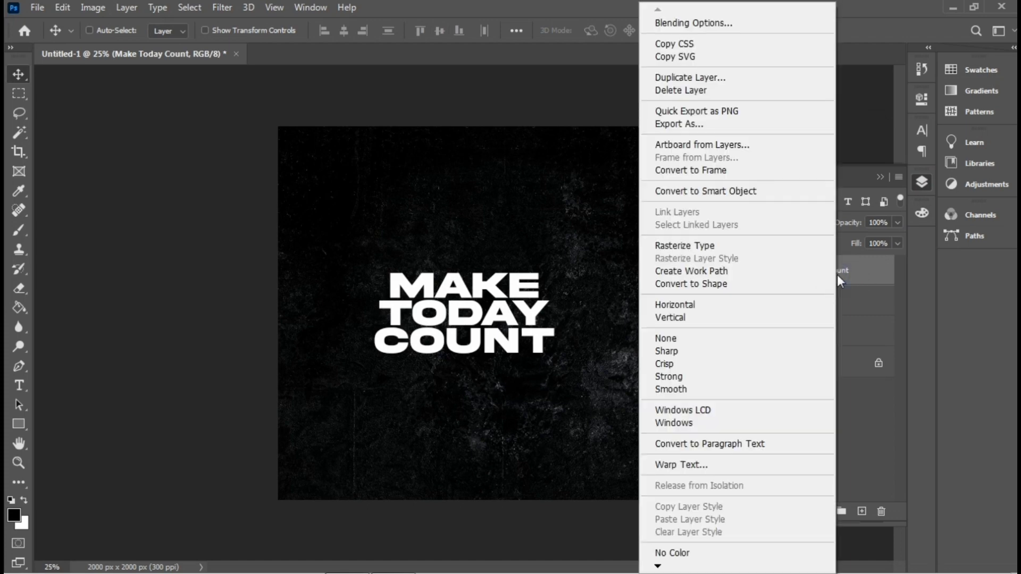
pyautogui.moveTo(684, 245)
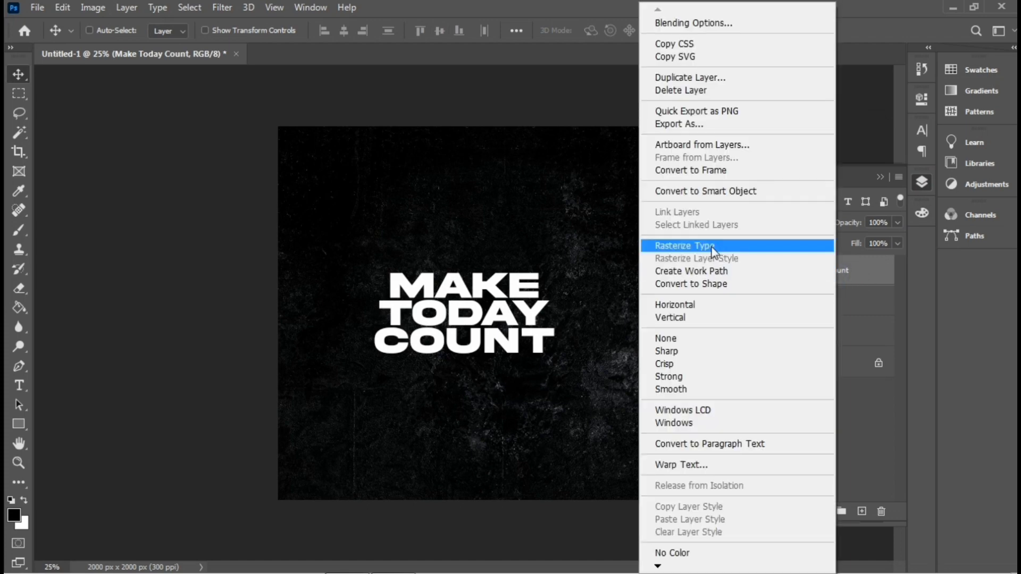
pyautogui.click(684, 246)
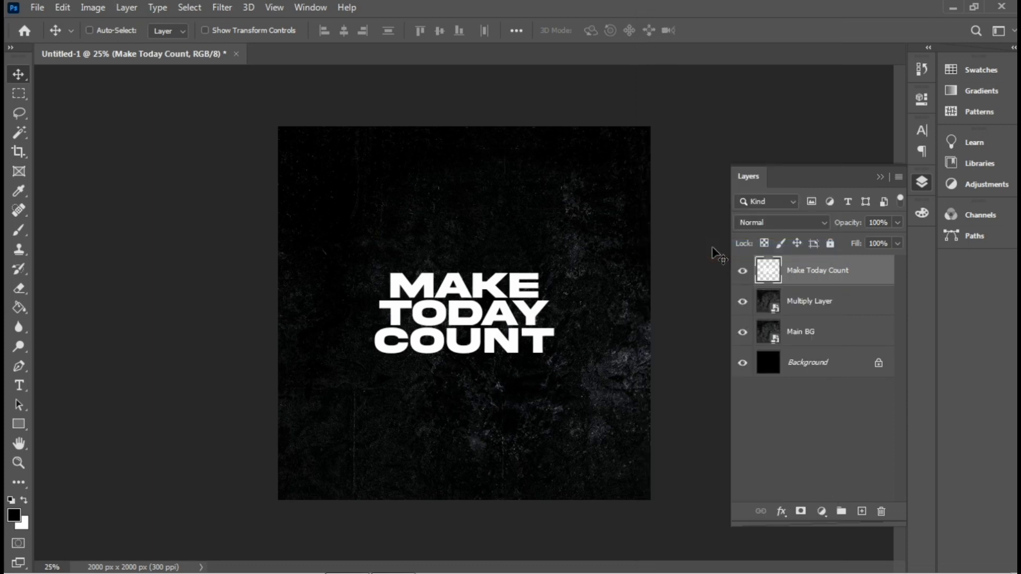
pyautogui.moveTo(40, 101)
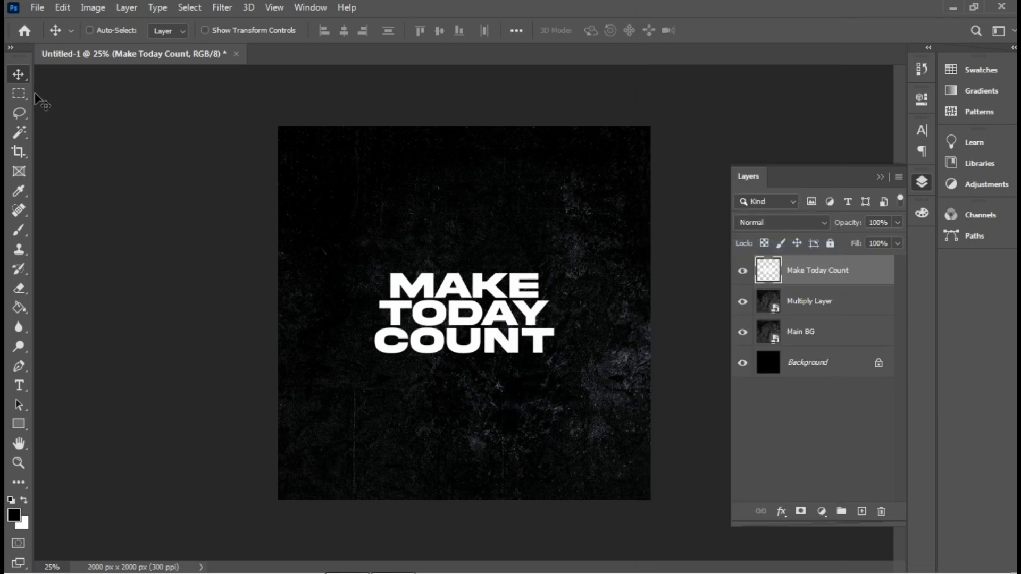
# Marquee-select a thin sliver at the top of the A and copy it to a new layer
pyautogui.click(18, 92)
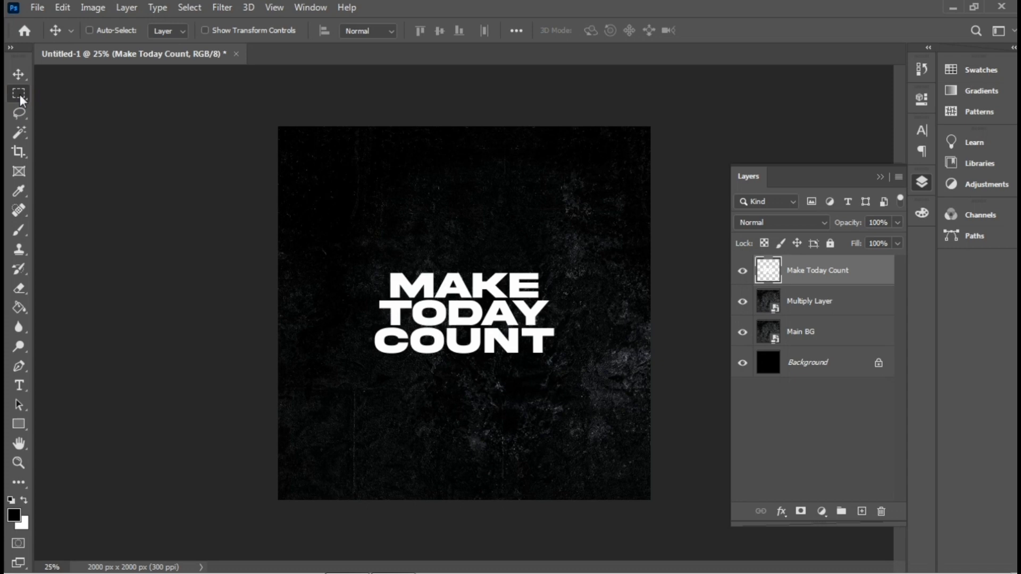
pyautogui.click(19, 94)
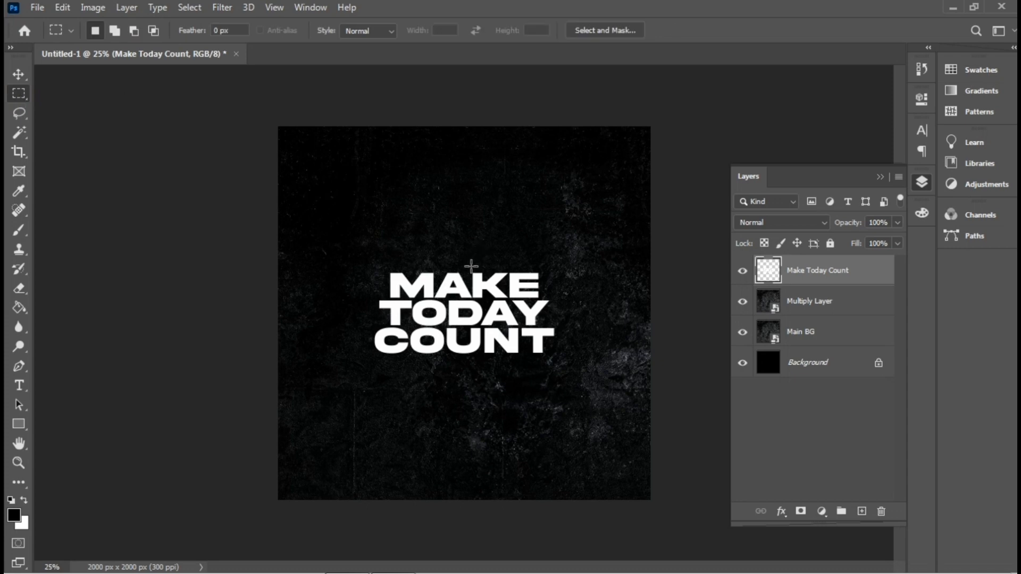
pyautogui.moveTo(471, 266); pyautogui.dragTo(472, 272)
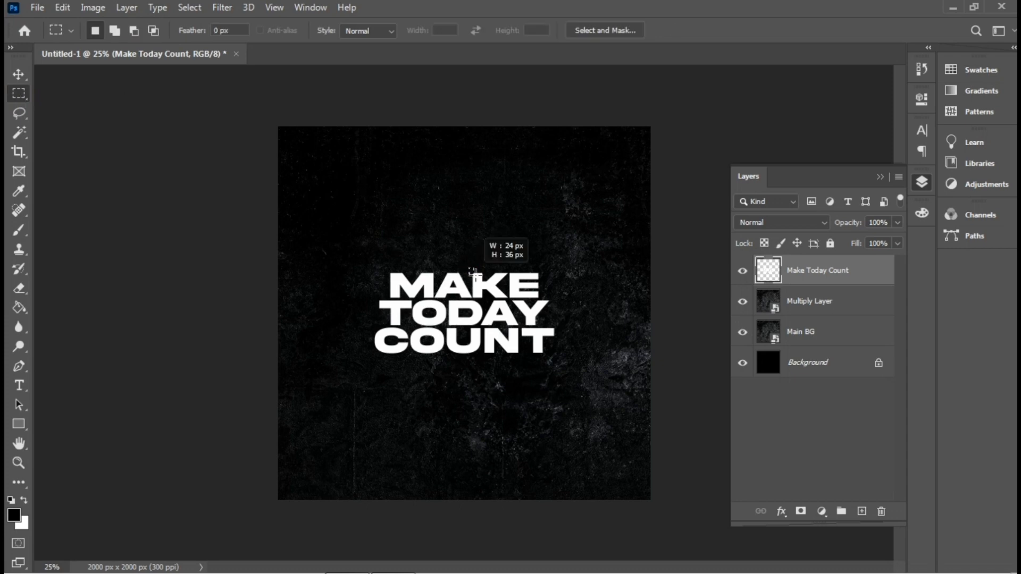
pyautogui.moveTo(472, 271); pyautogui.dragTo(485, 276)
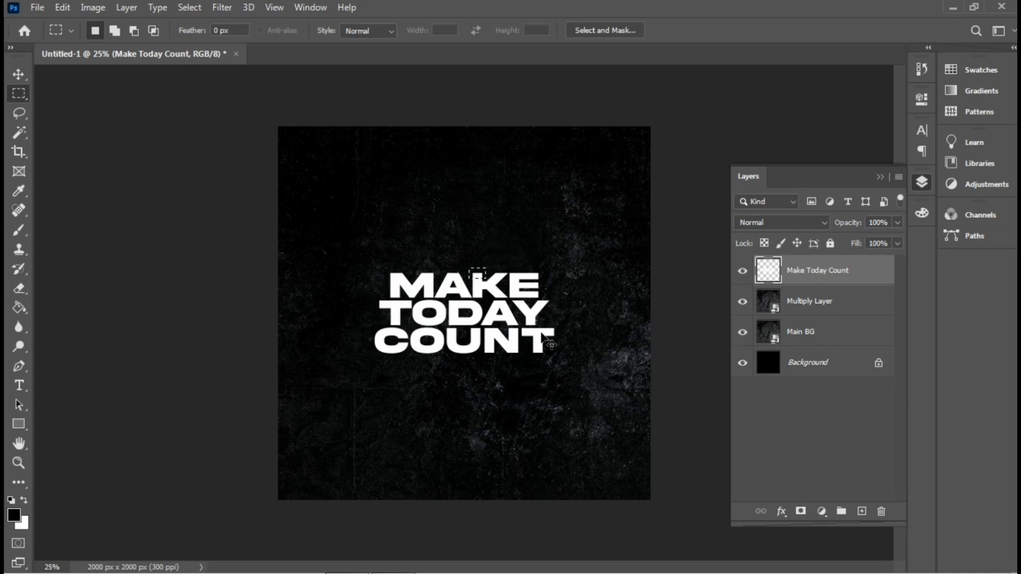
pyautogui.click(861, 511)
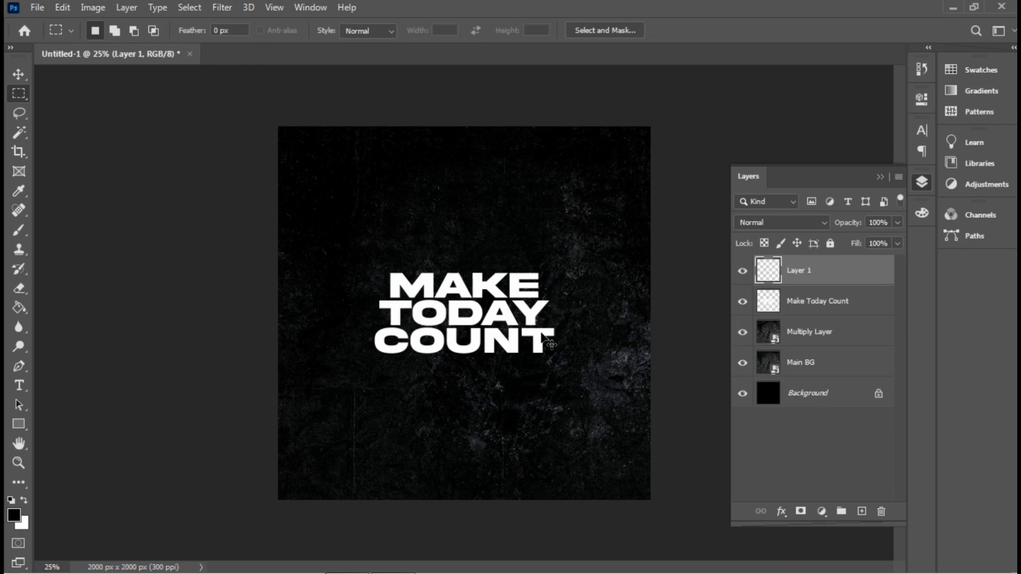
# Free Transform the sliver, stretching it upward past the canvas top into a tall white bar
pyautogui.press('ctrl+t')
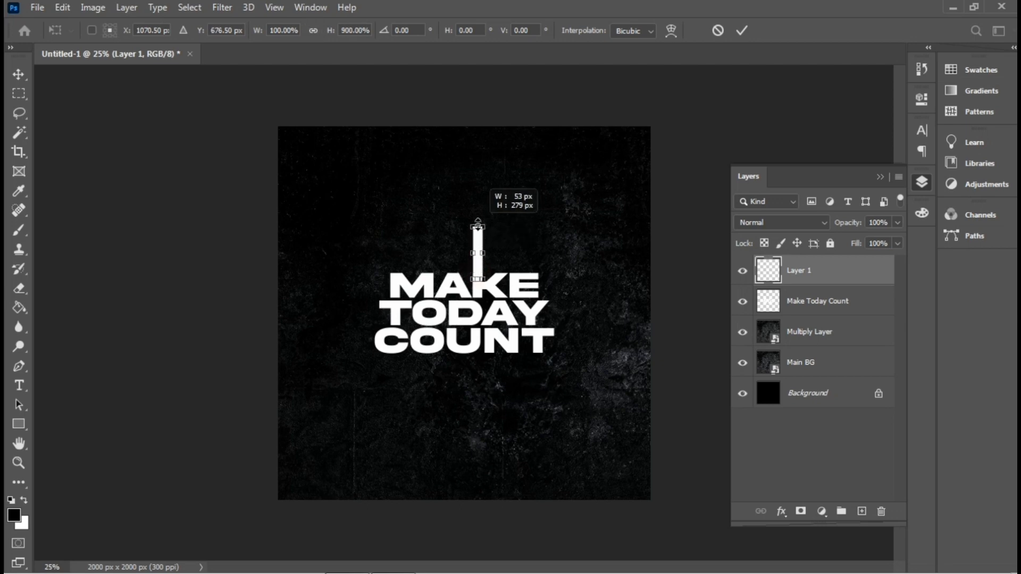
pyautogui.moveTo(476, 229); pyautogui.dragTo(477, 102)
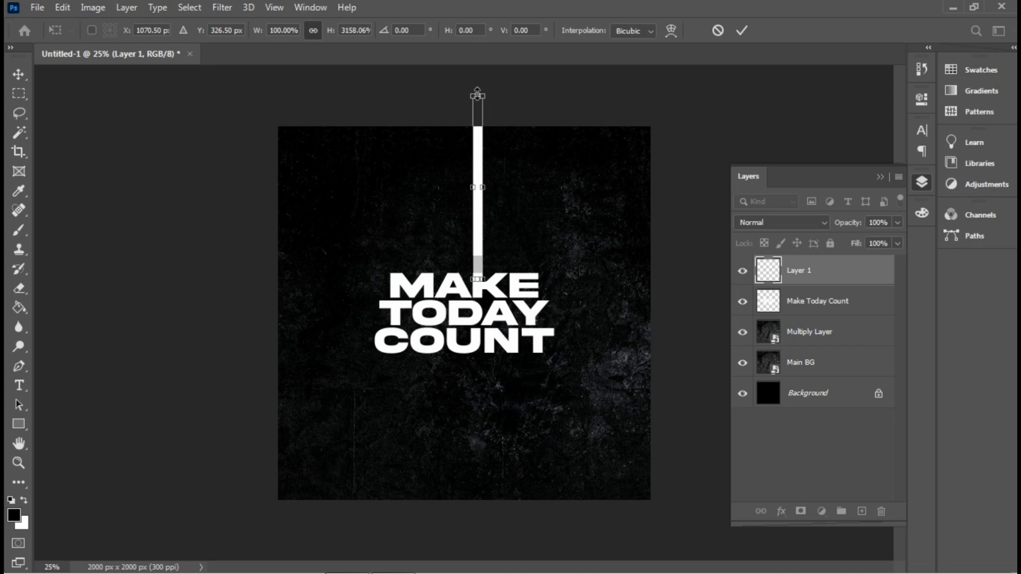
pyautogui.click(19, 93)
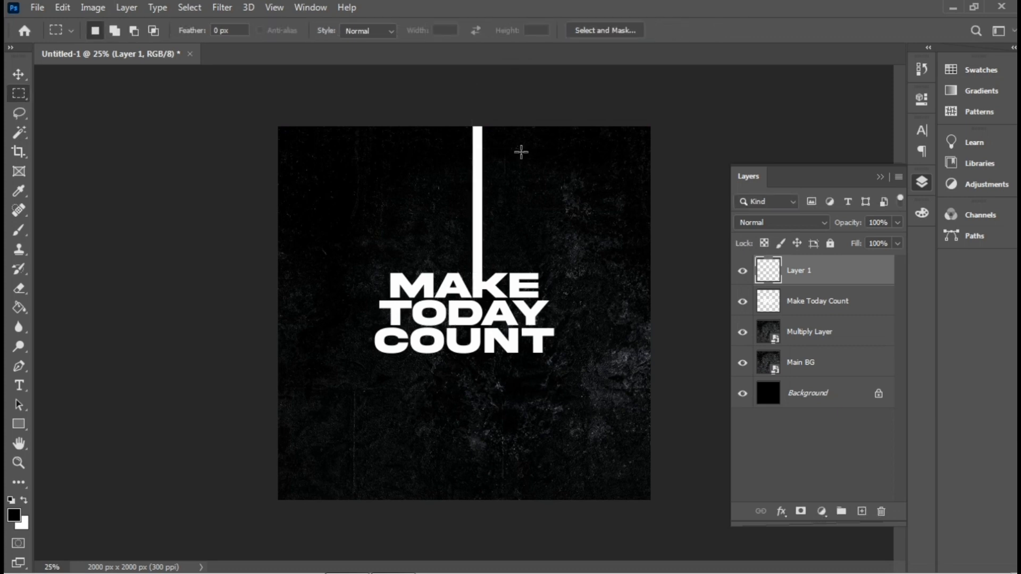
pyautogui.moveTo(498, 420)
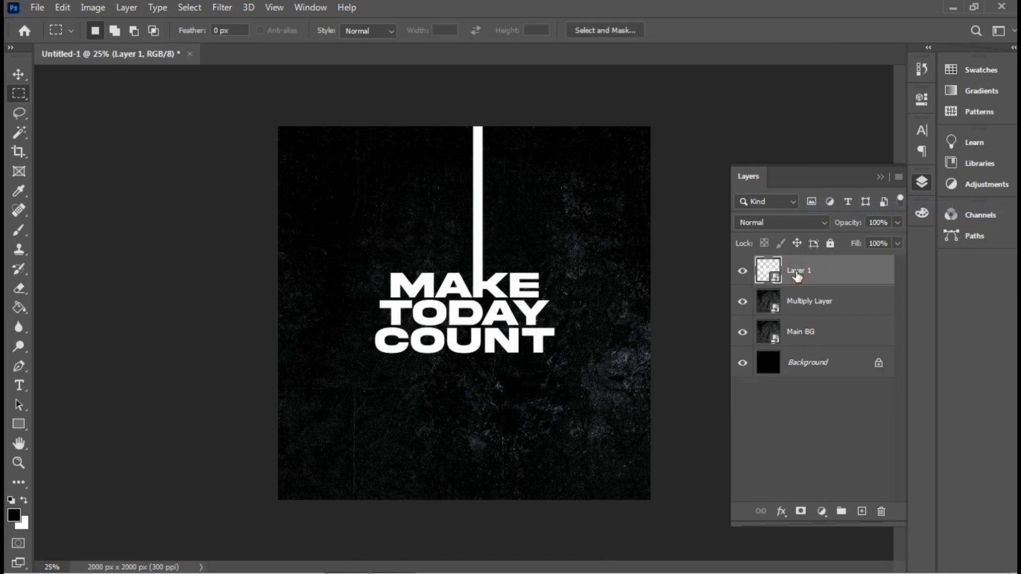
# Combine the bar with the lettering and rename the merged layer 'Text'
pyautogui.doubleClick(798, 271)
pyautogui.write('Text')
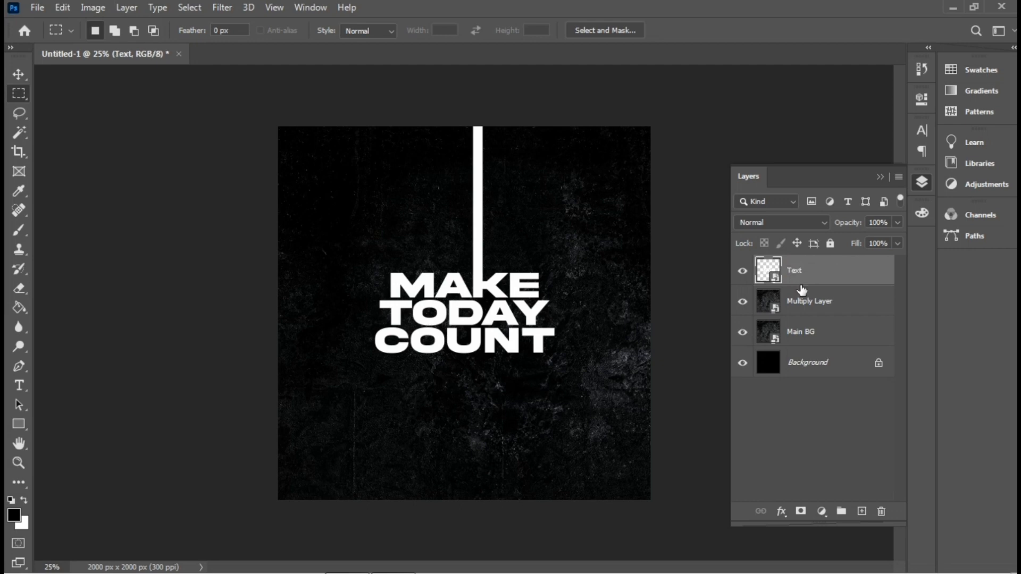
pyautogui.moveTo(791, 319)
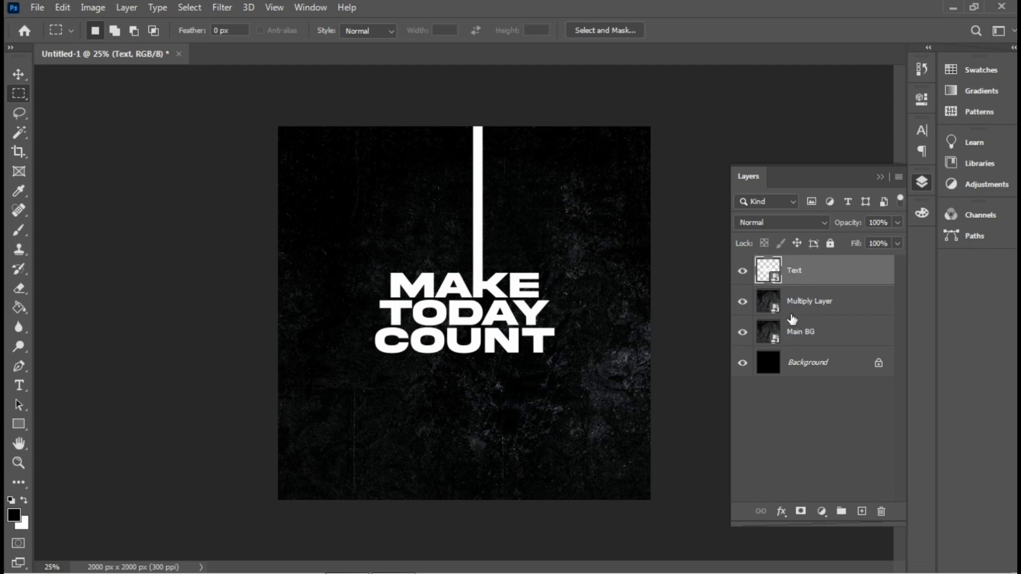
pyautogui.click(807, 332)
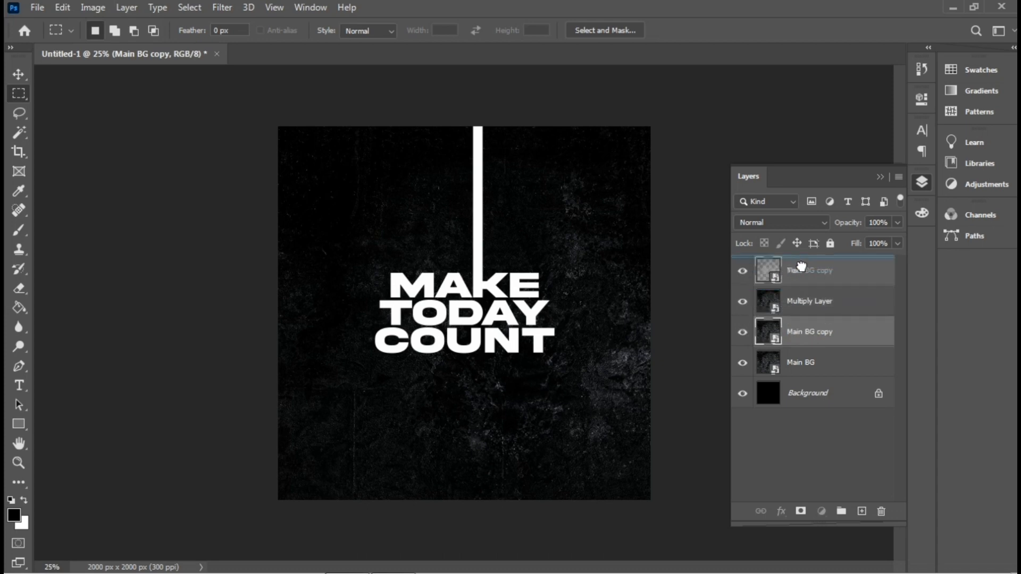
# Make the Main BG copy a clipping mask on the Text layer and nudge the texture over the lettering
pyautogui.rightClick(823, 269)
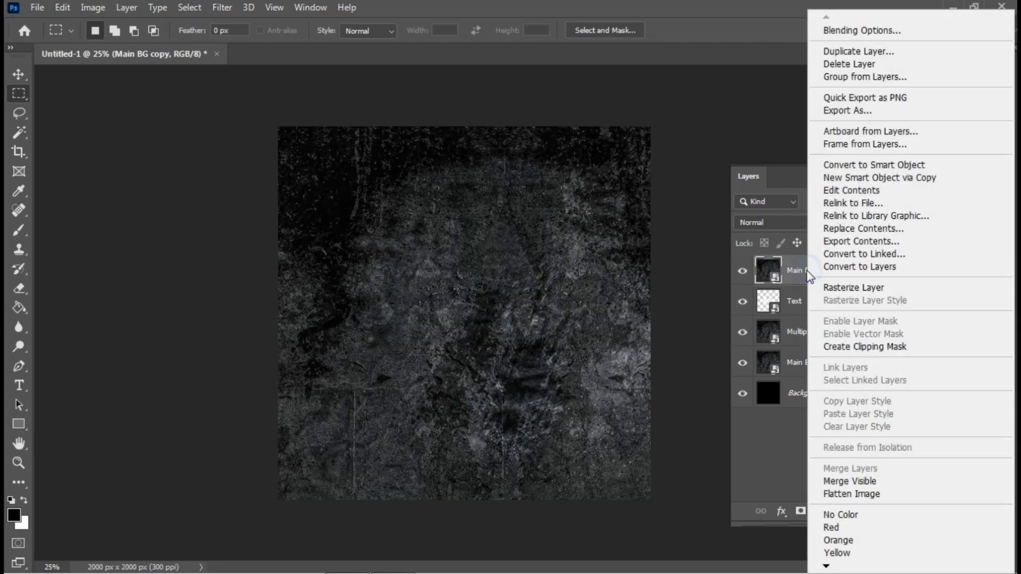
pyautogui.moveTo(863, 347)
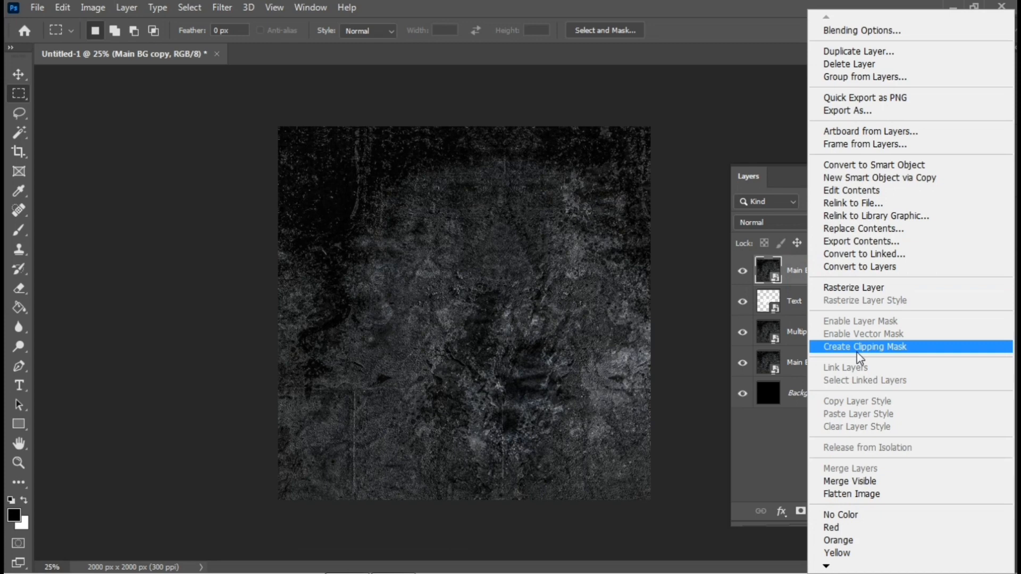
pyautogui.click(864, 346)
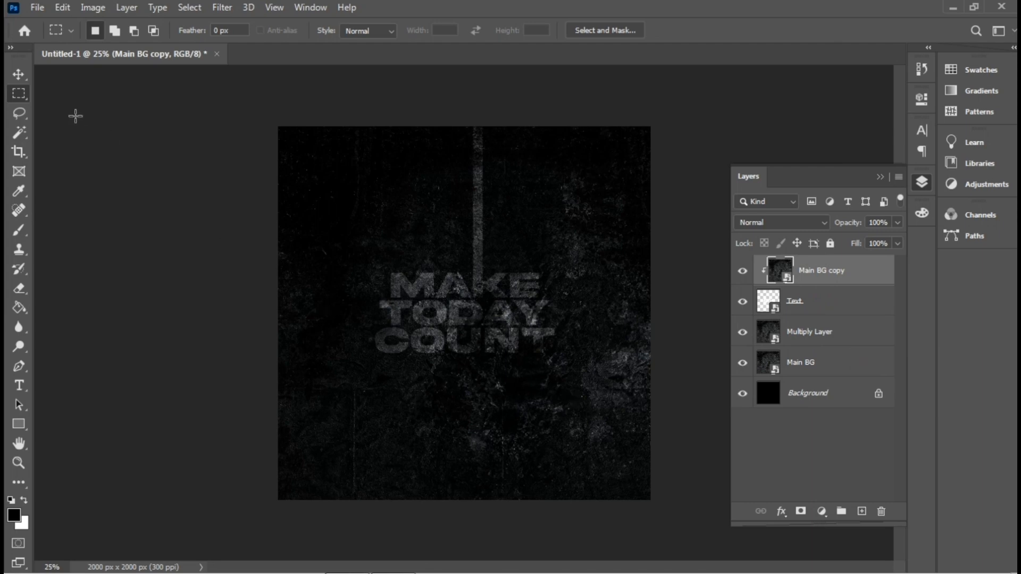
pyautogui.click(18, 75)
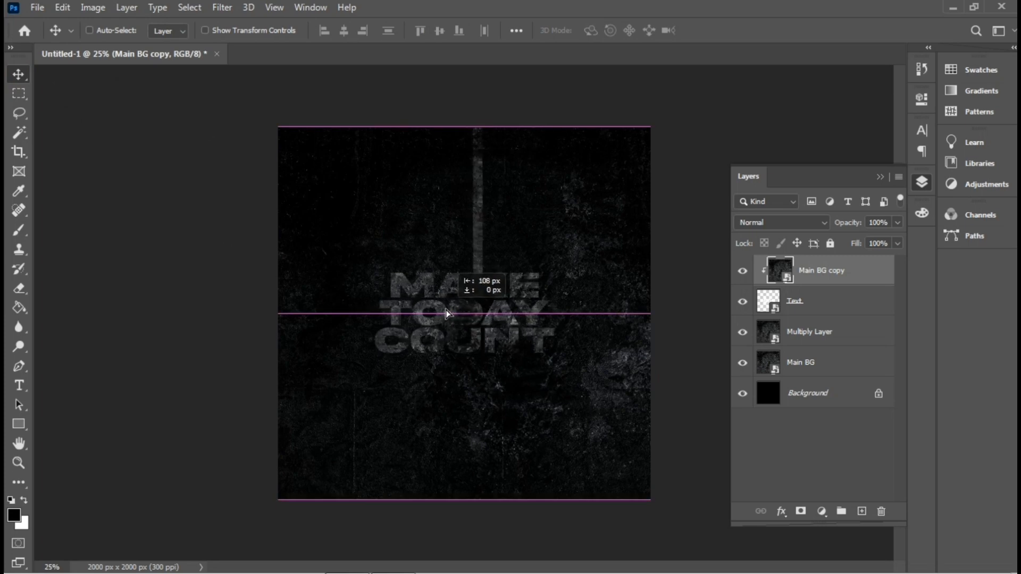
pyautogui.moveTo(446, 313); pyautogui.dragTo(417, 318)
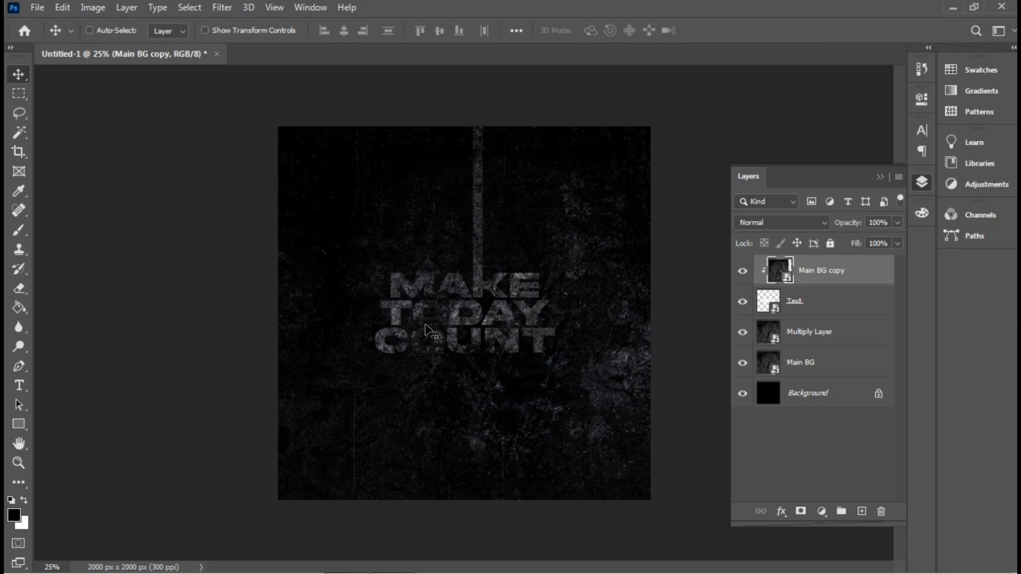
pyautogui.click(90, 30)
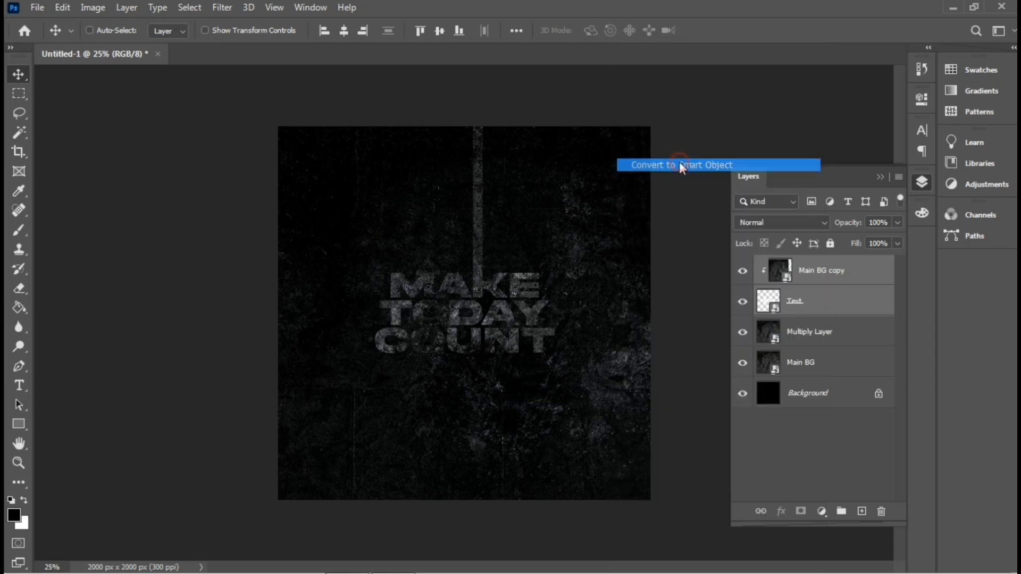
# Rename the top clipped texture layer to 'text Grunge'
pyautogui.click(681, 165)
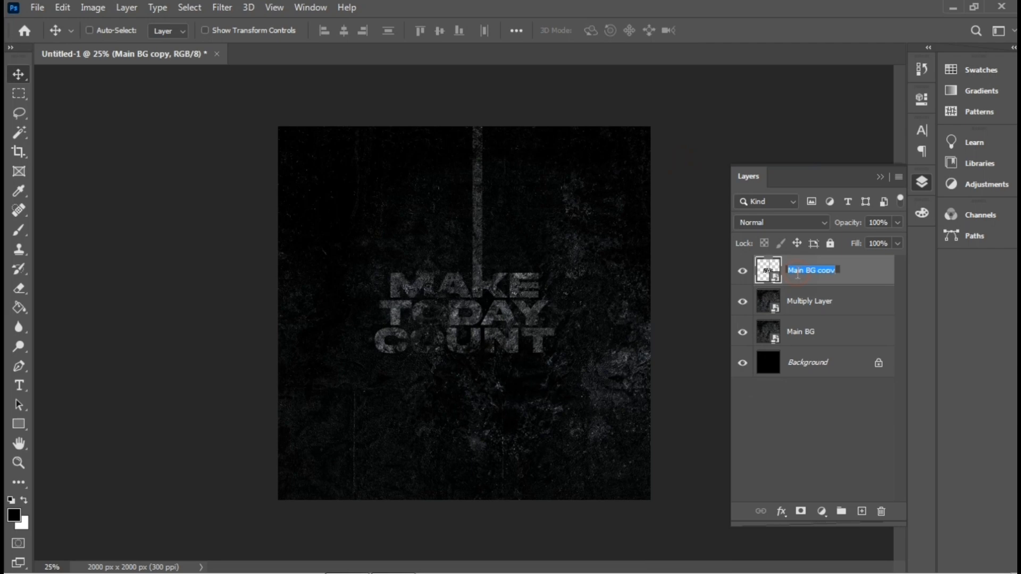
pyautogui.write('text')
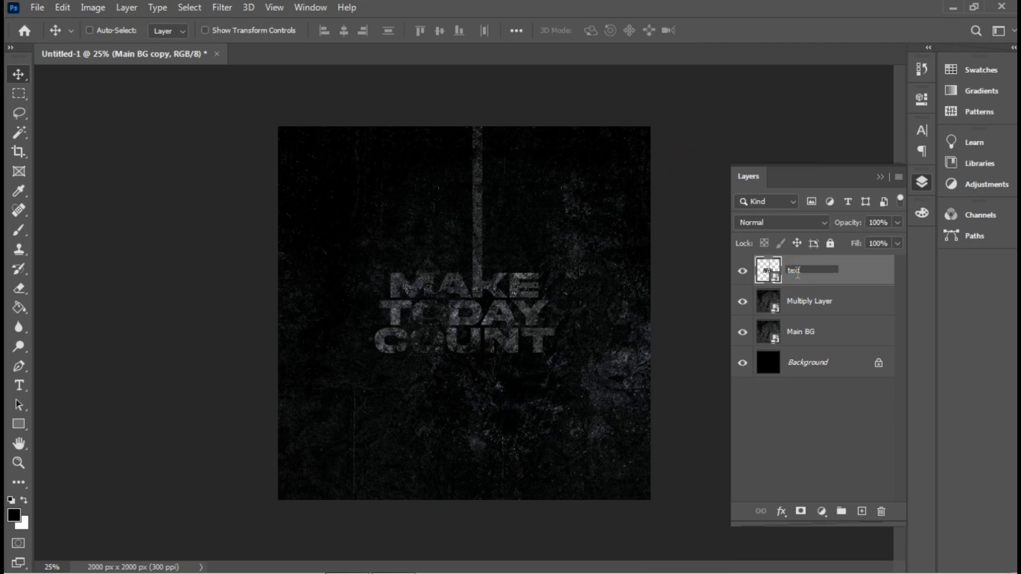
pyautogui.write('Grunge')
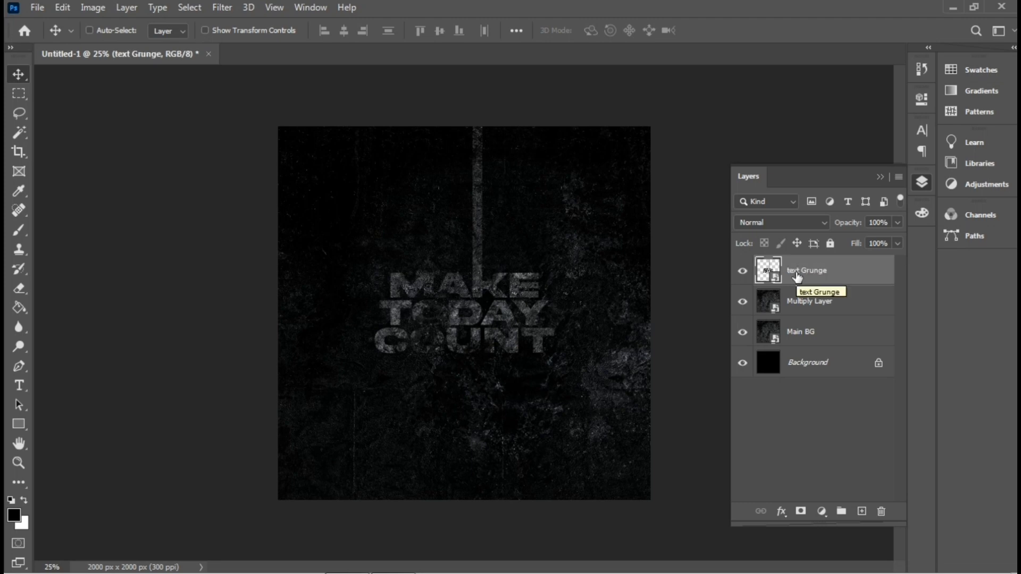
# Duplicate text Grunge with Screen blend mode, duplicate again, and collapse the Layers panel
pyautogui.press('ctrl+j')
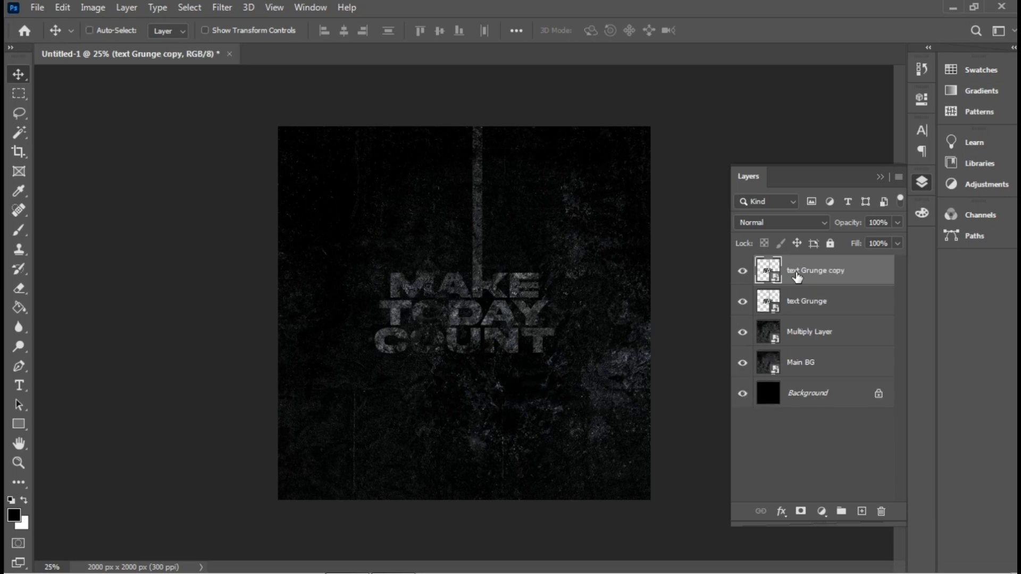
pyautogui.click(779, 223)
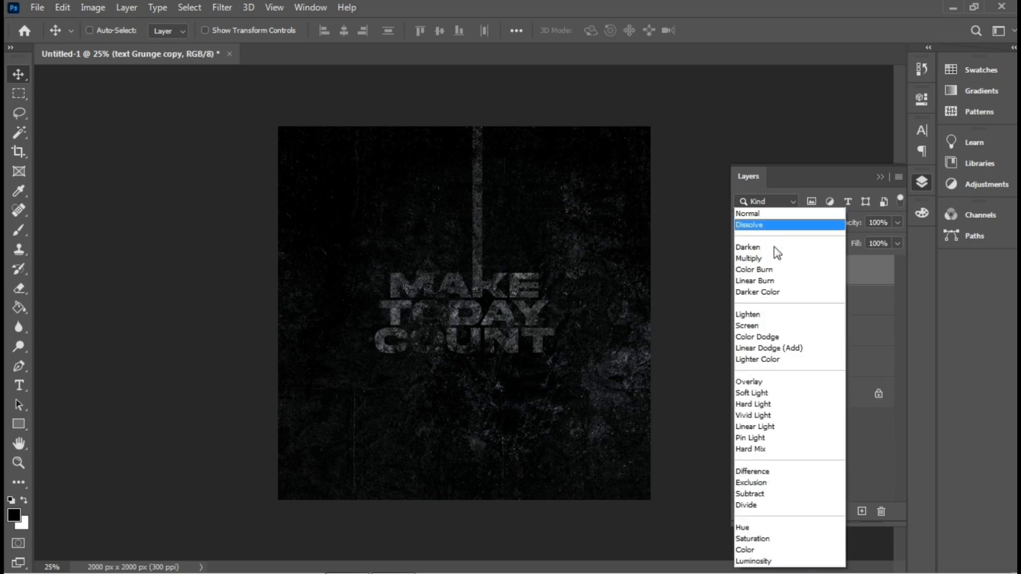
pyautogui.click(746, 325)
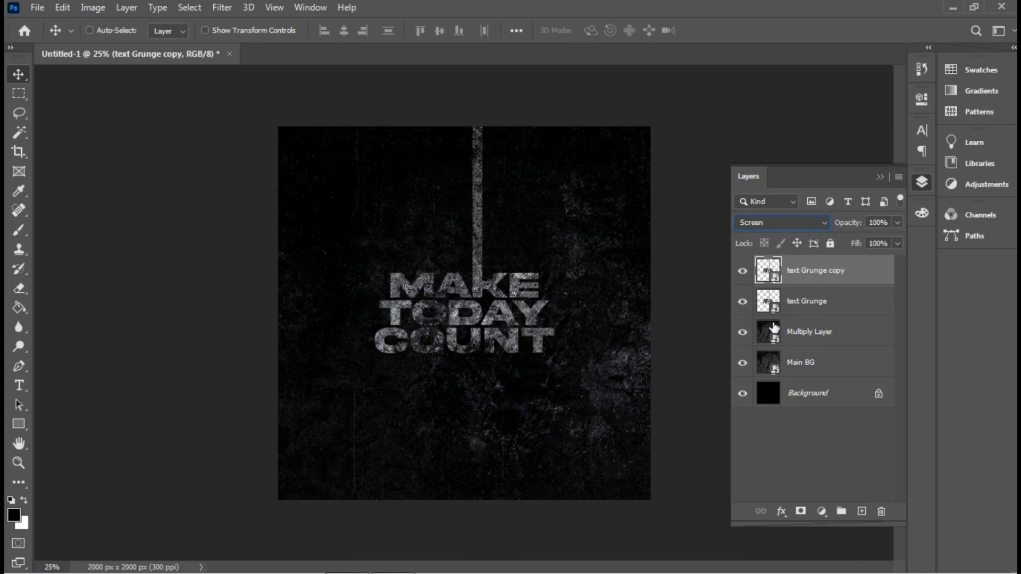
pyautogui.click(86, 30)
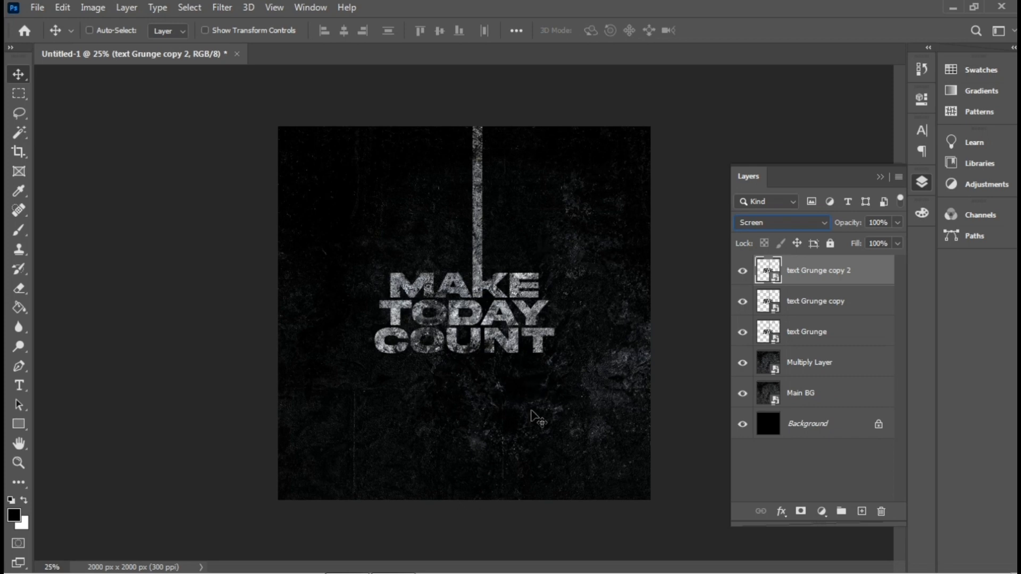
pyautogui.moveTo(439, 371)
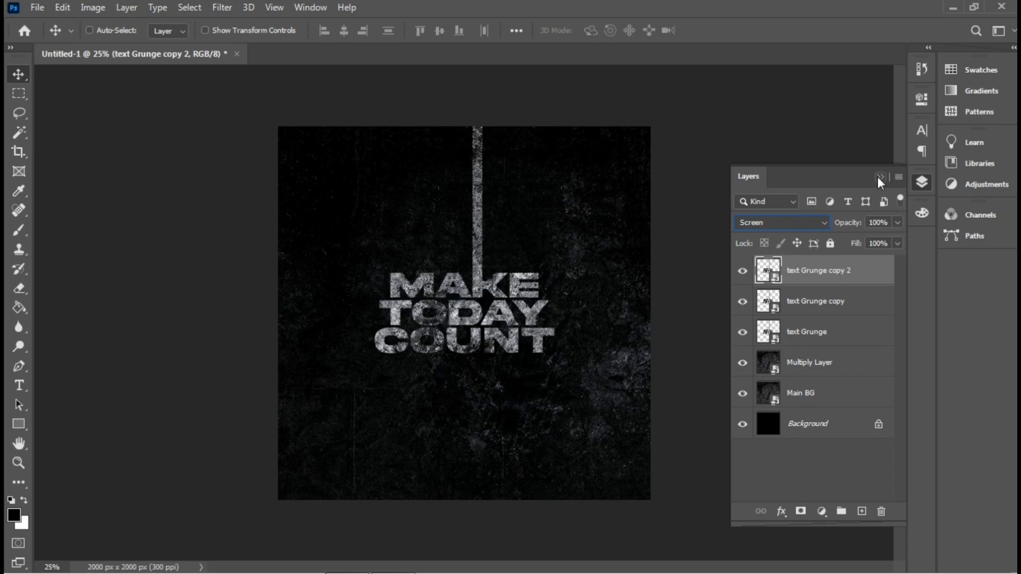
pyautogui.click(879, 177)
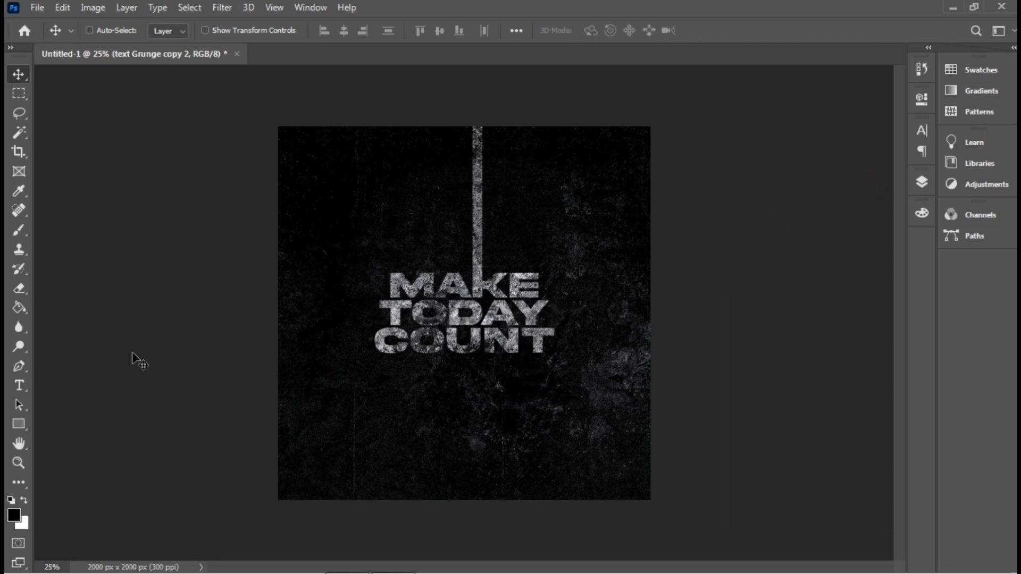
# Start a new text line below the title reading NEVER RELENT, backspacing stray letters
pyautogui.click(18, 385)
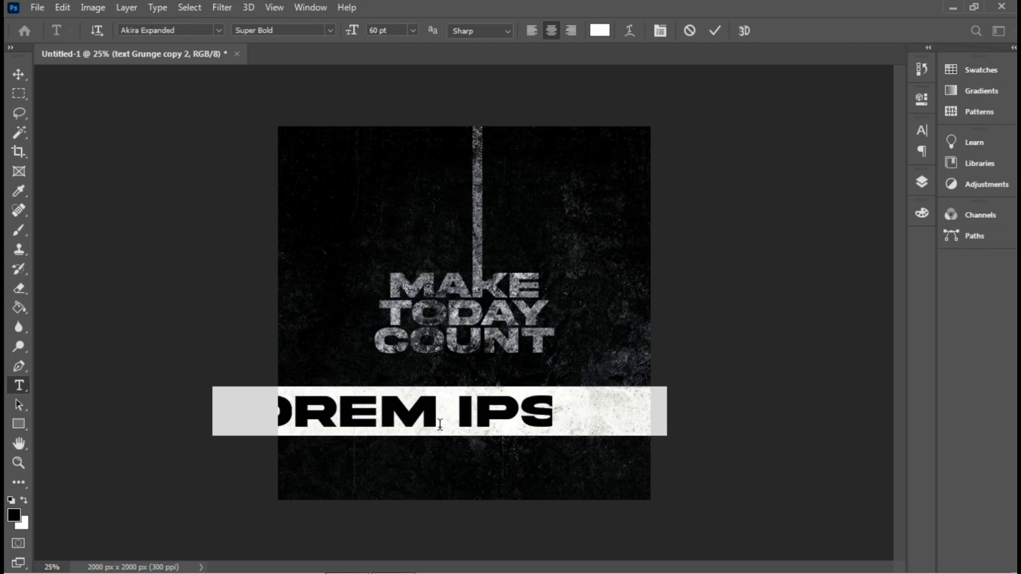
pyautogui.write('UM')
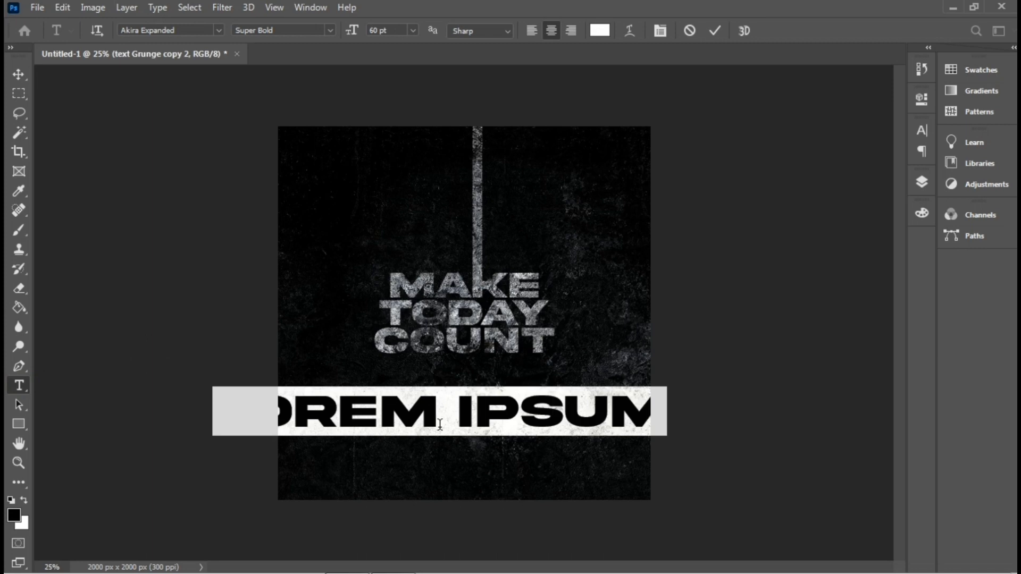
pyautogui.write('NECTAR')
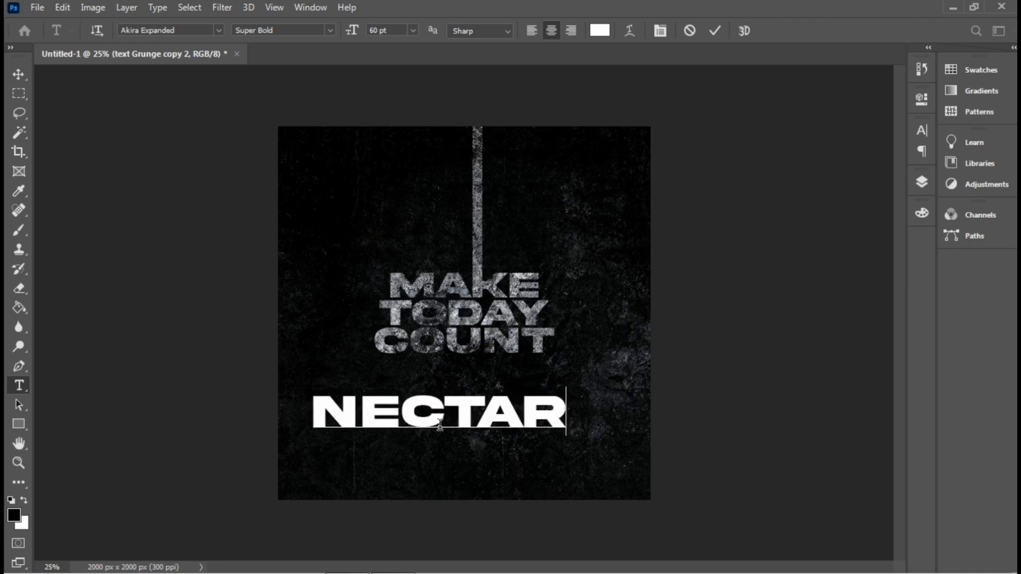
pyautogui.press('backspace')
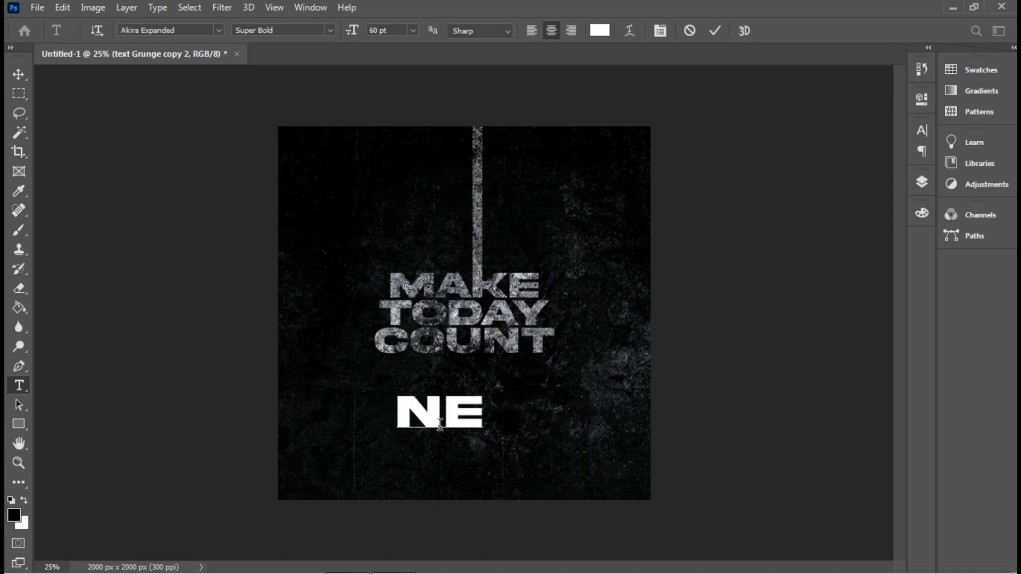
pyautogui.write('VER RELE')
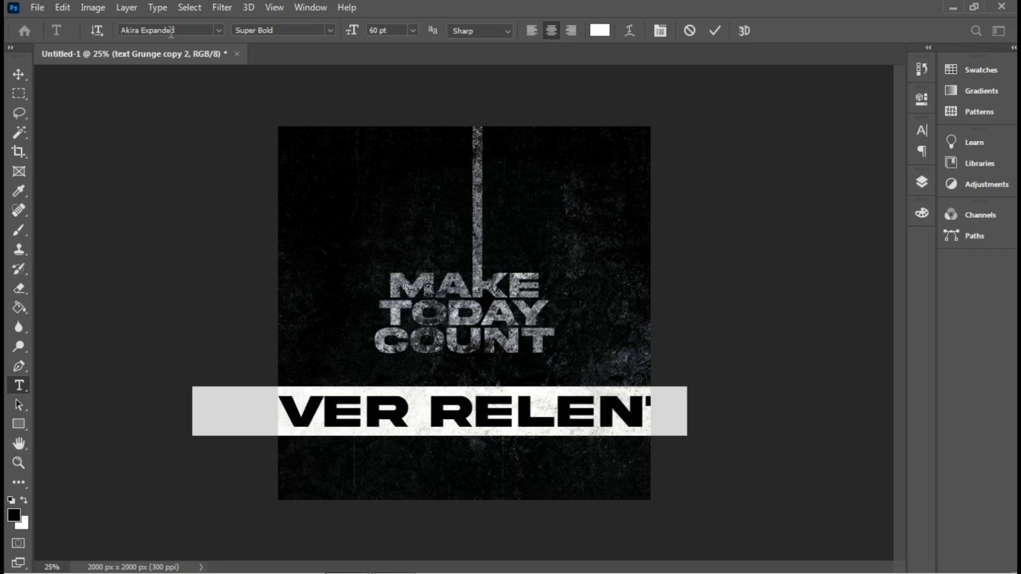
# Set the Never Relent line in the Autograf script font, commit it, and select all for alignment
pyautogui.doubleClick(147, 30)
pyautogui.write('a')
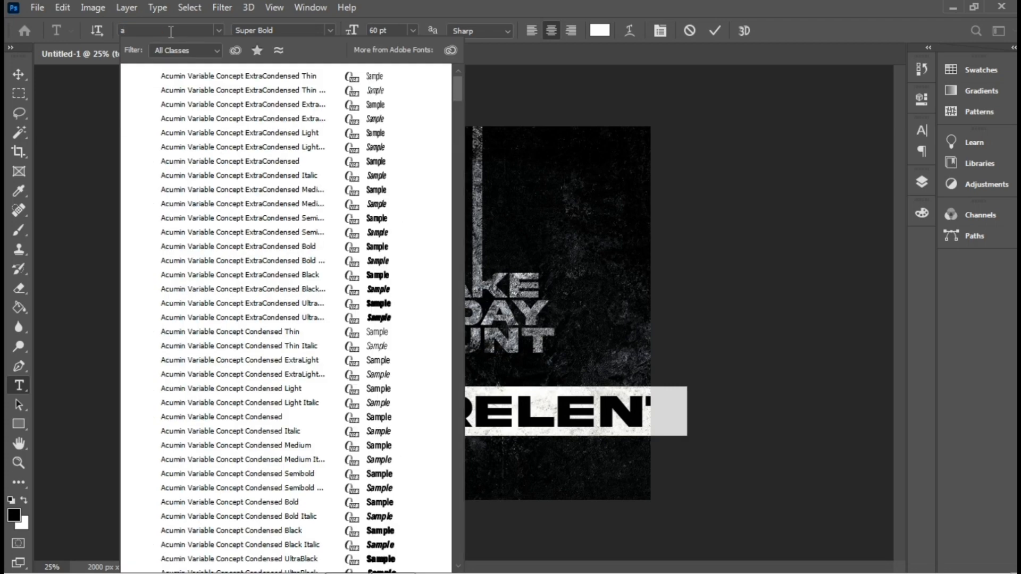
pyautogui.write('ut')
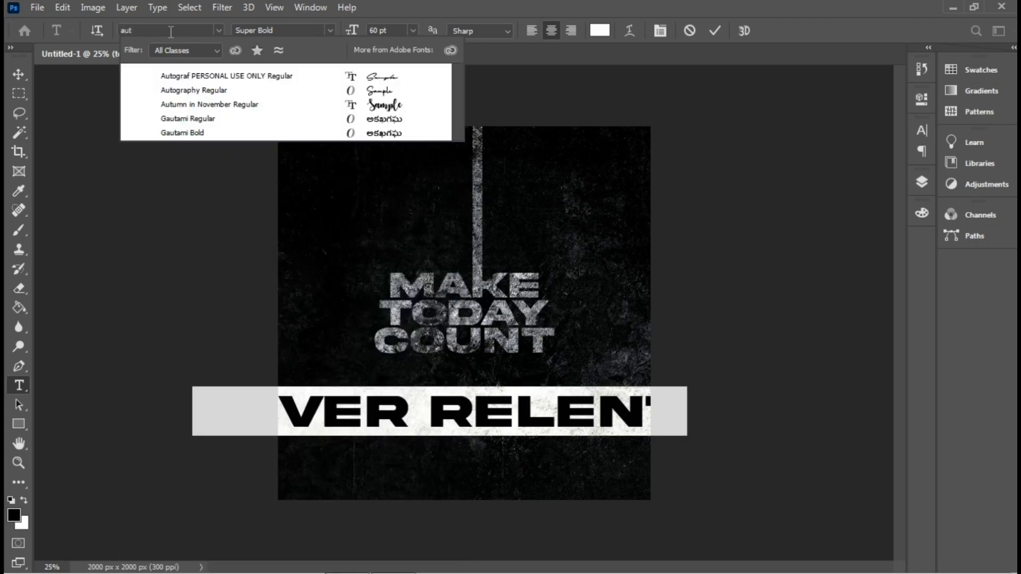
pyautogui.click(226, 76)
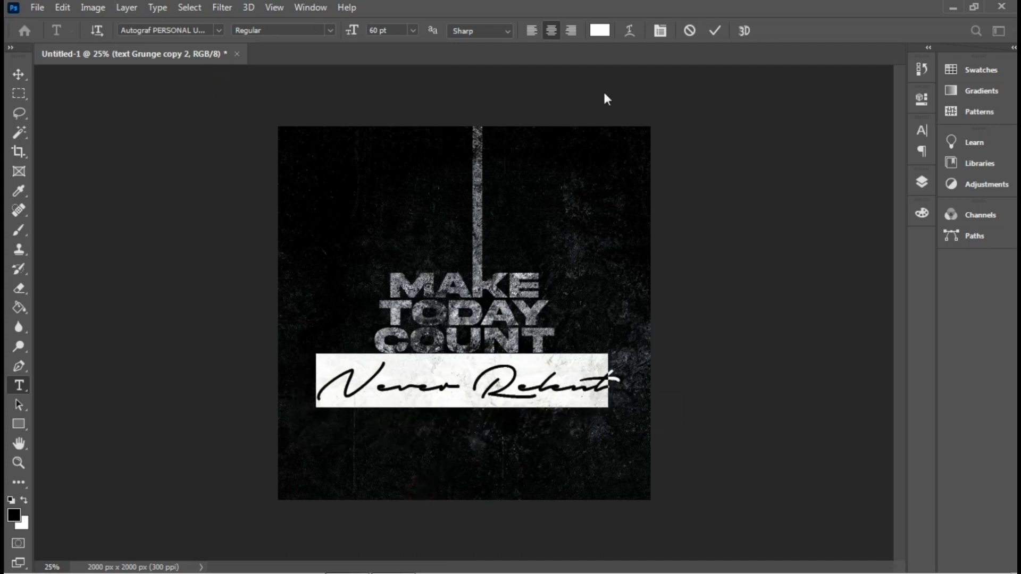
pyautogui.click(715, 30)
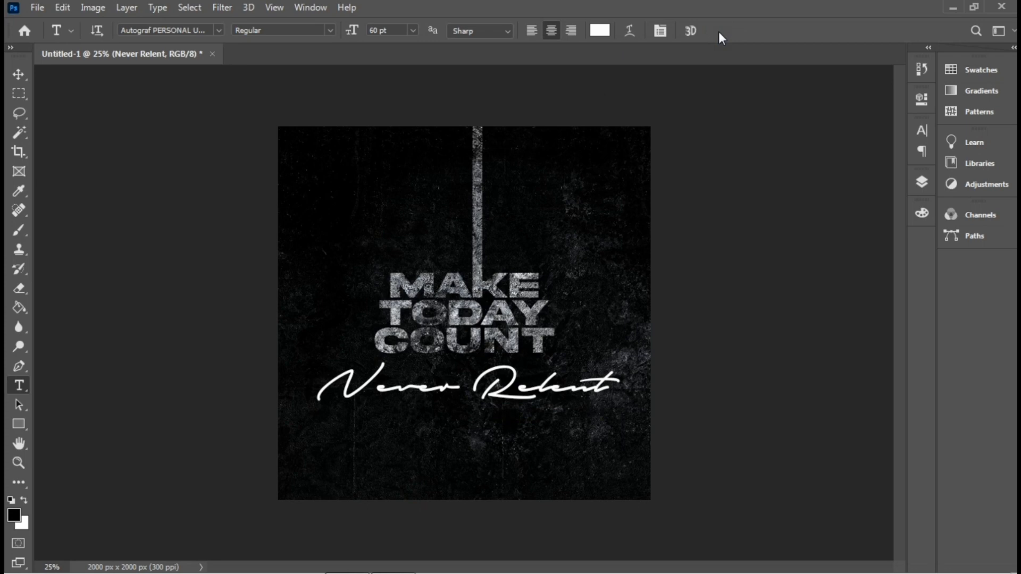
pyautogui.press('ctrl+a')
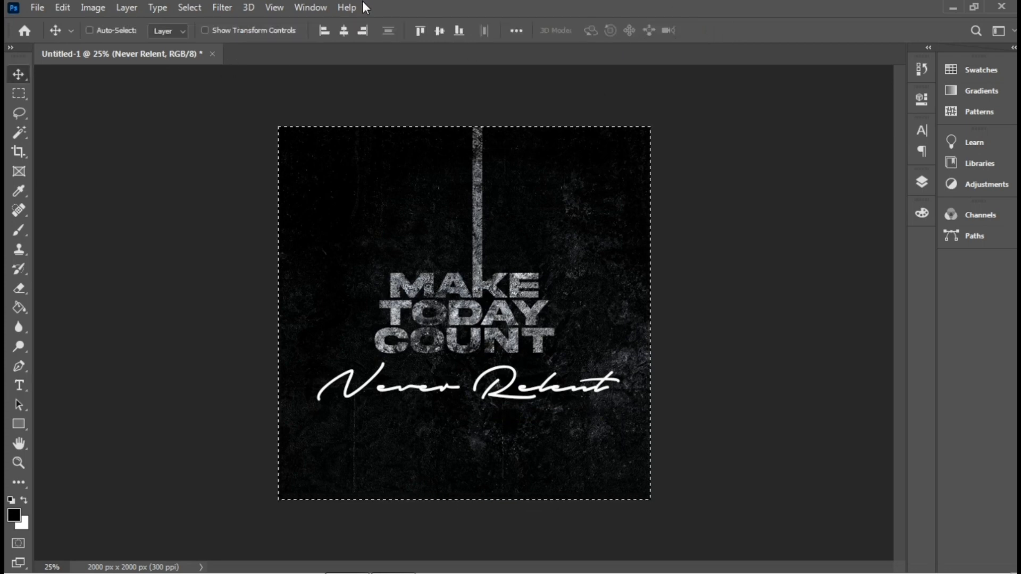
# Center the subtitle horizontally and scale it down to about half size, tucked under COUNT
pyautogui.click(343, 31)
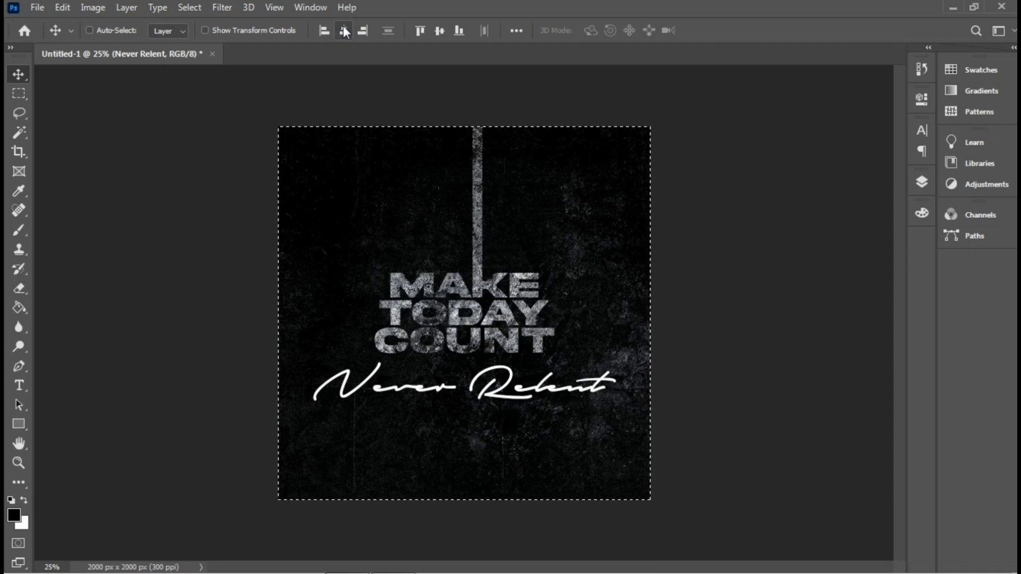
pyautogui.press('Ctrl+t')
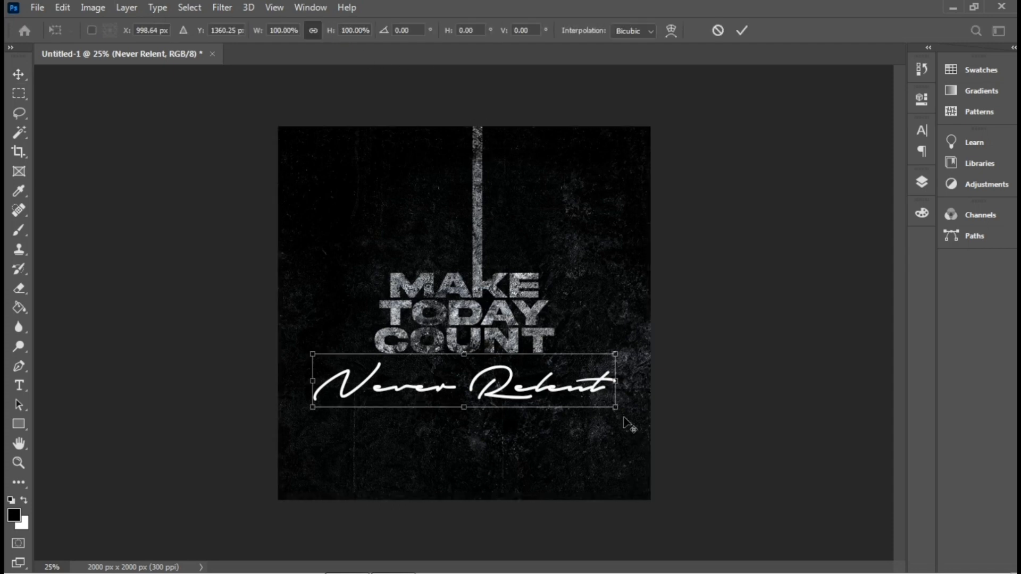
pyautogui.moveTo(616, 406); pyautogui.dragTo(580, 400)
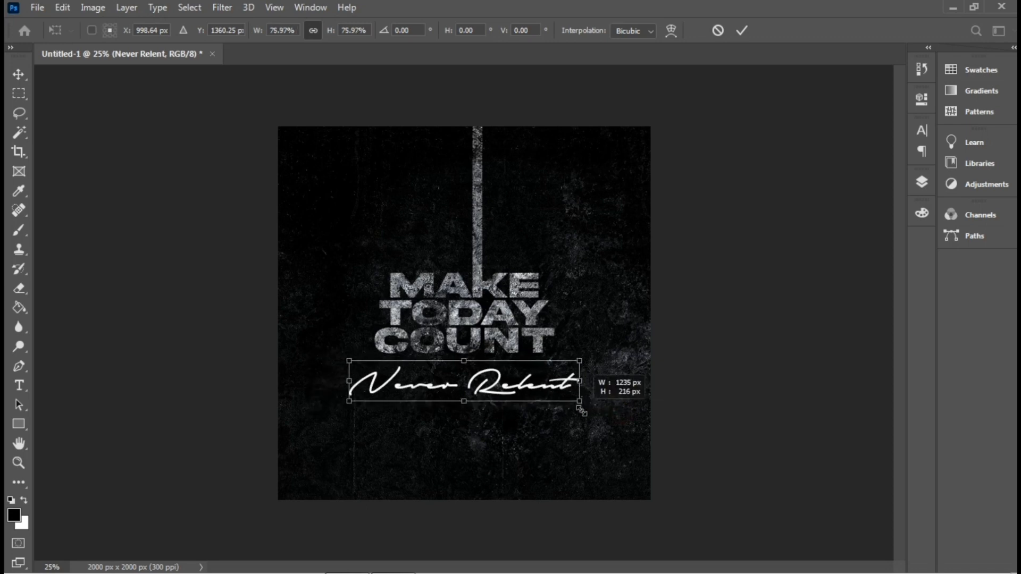
pyautogui.moveTo(580, 402); pyautogui.dragTo(540, 393)
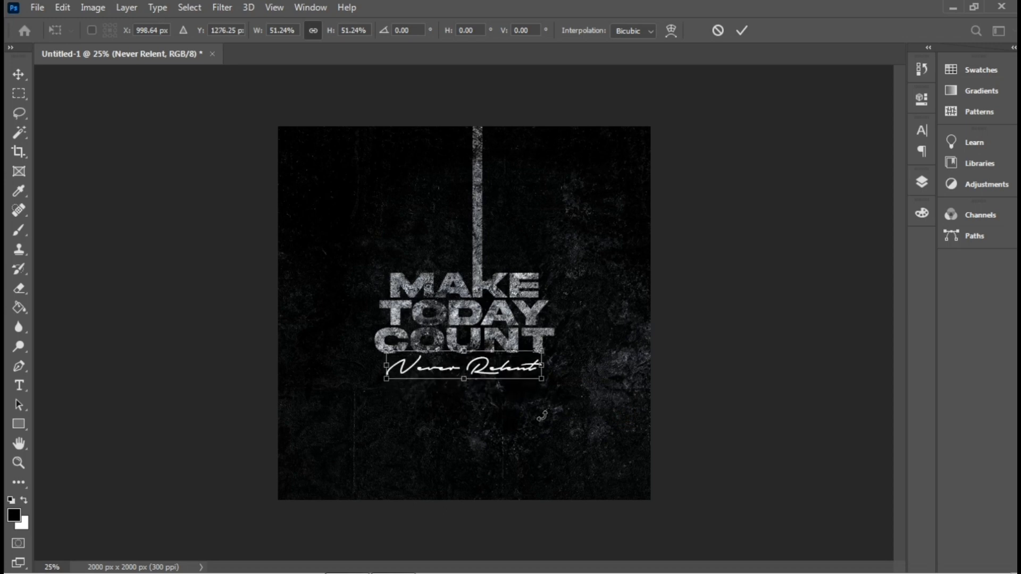
pyautogui.moveTo(620, 463)
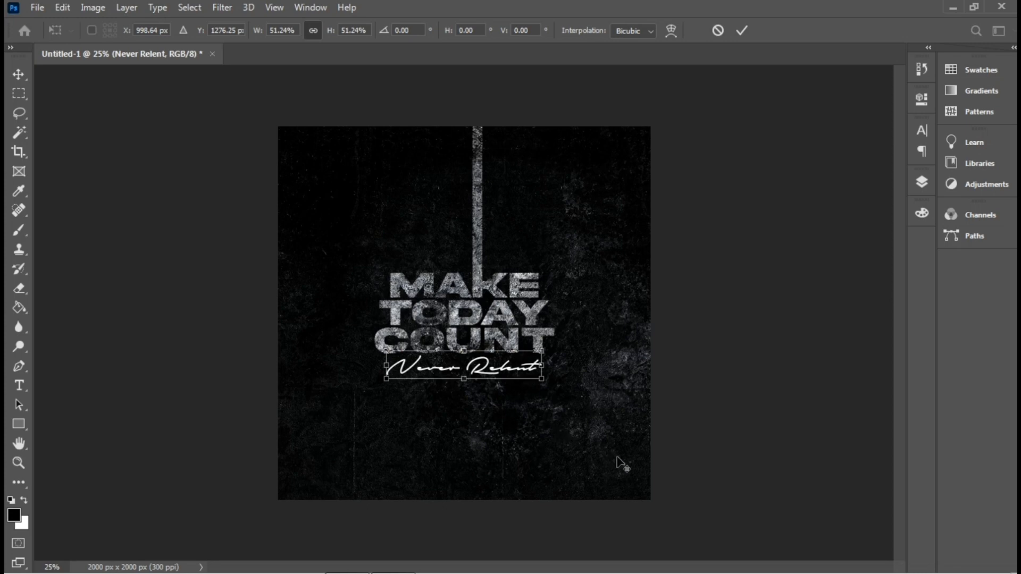